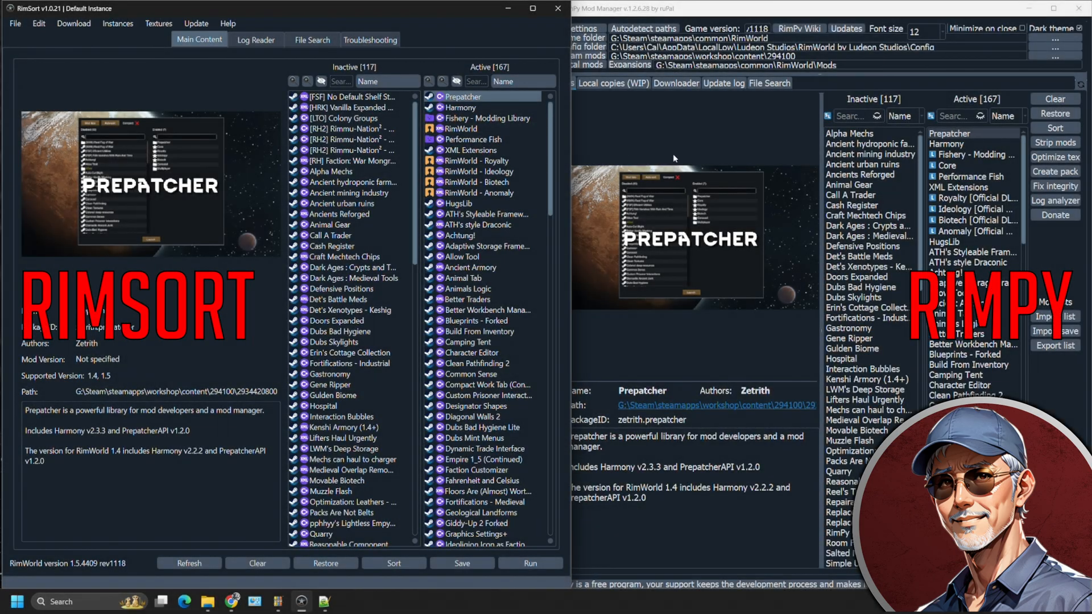
pyautogui.moveTo(456, 32)
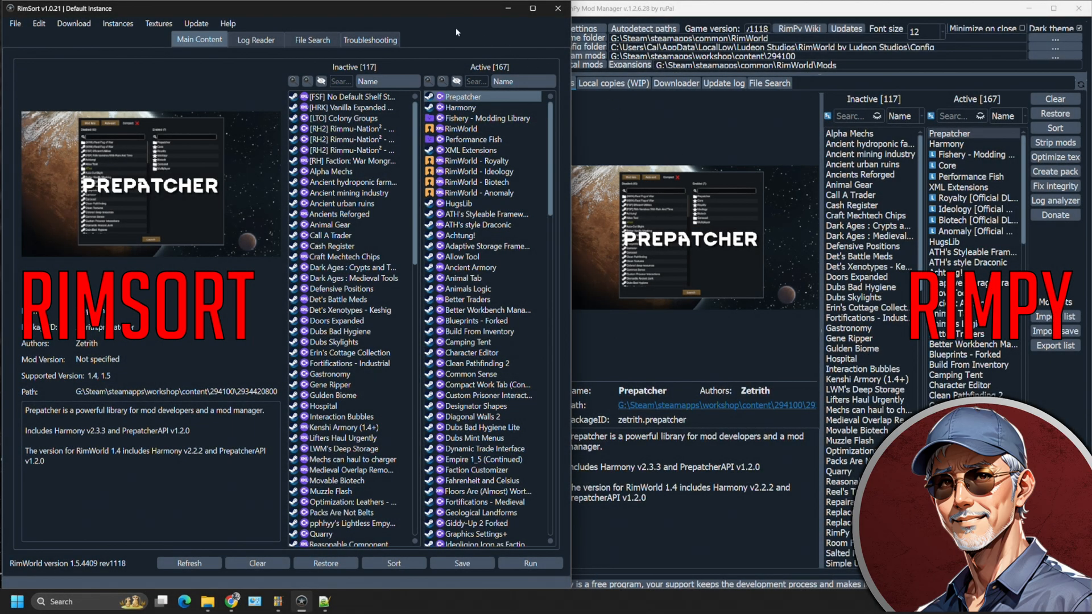
pyautogui.moveTo(146, 161)
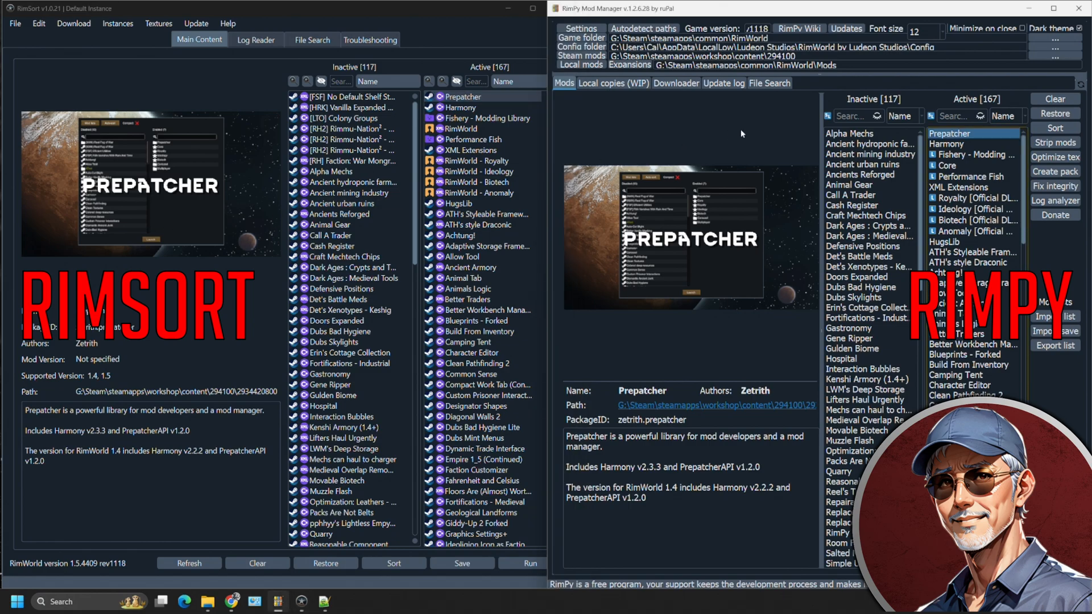
pyautogui.moveTo(692, 137)
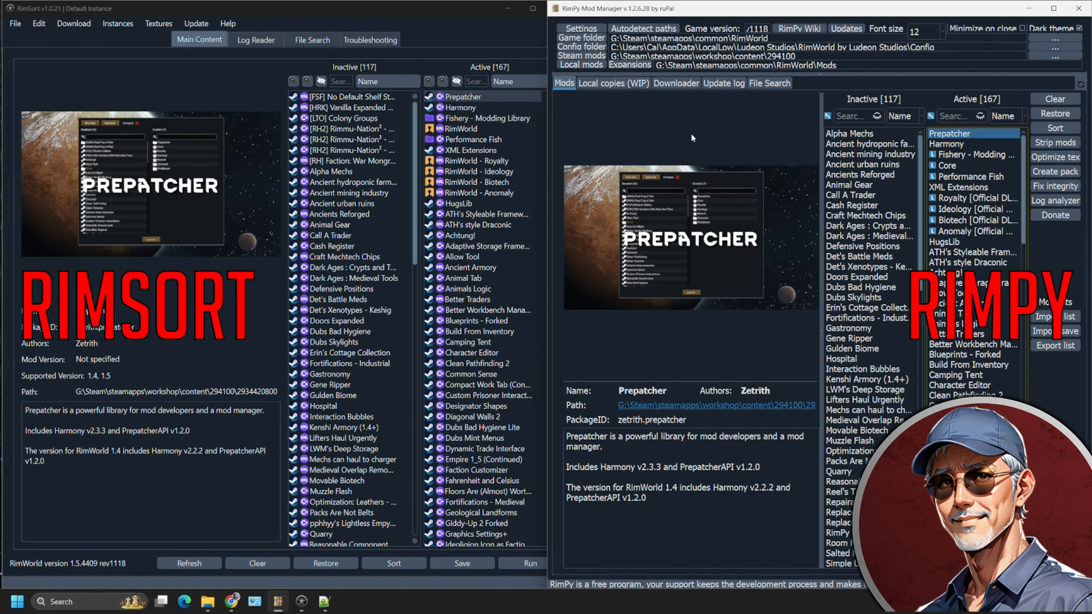
pyautogui.moveTo(648, 144)
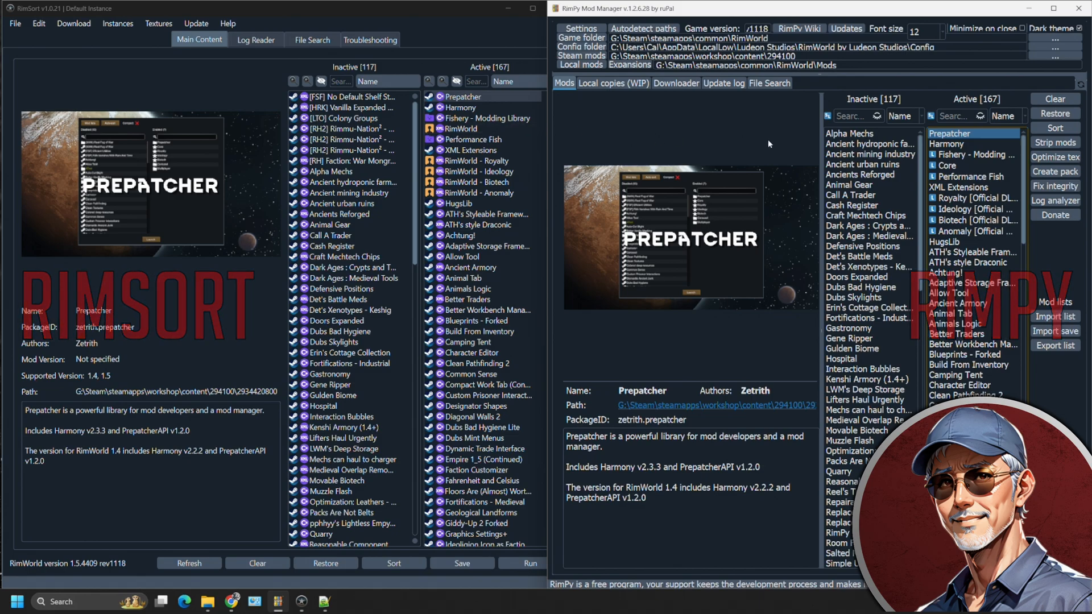
pyautogui.moveTo(642, 127)
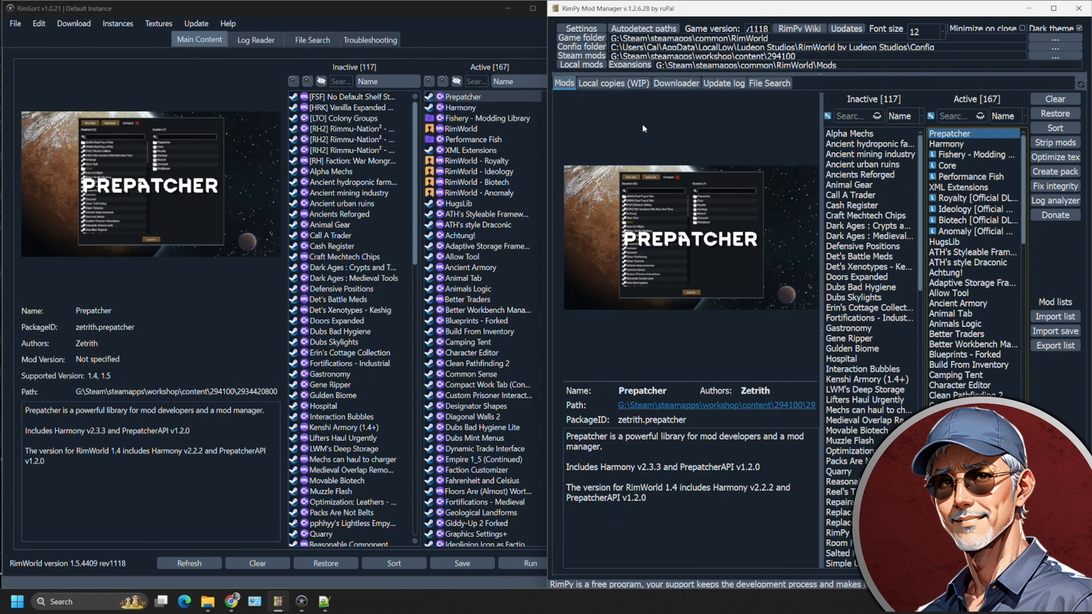
# Compare the Harmony and Prepatcher mod details in RimSort.
pyautogui.click(463, 108)
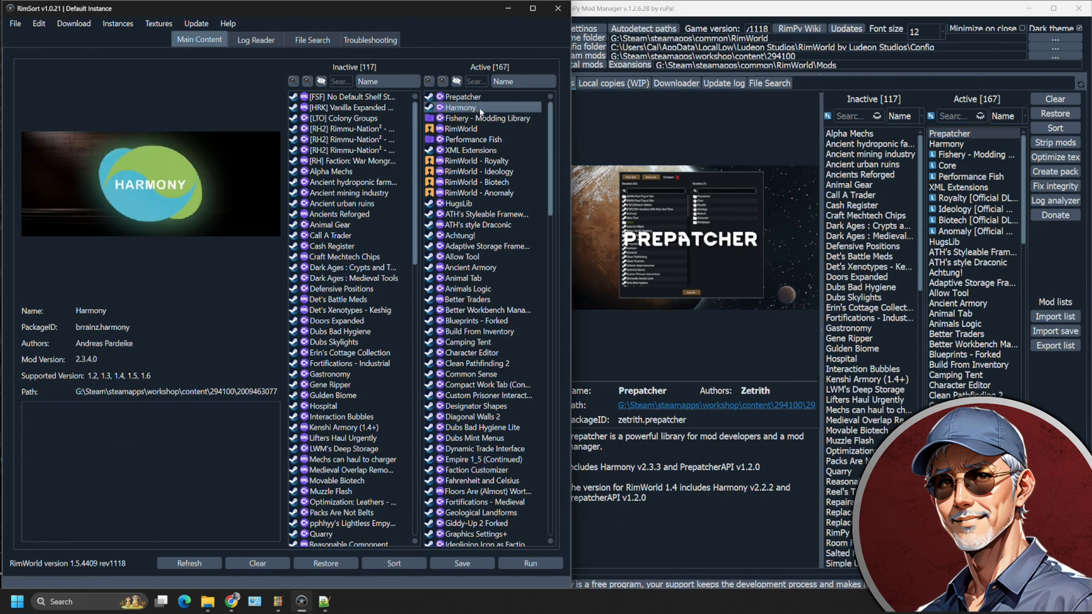
pyautogui.click(463, 96)
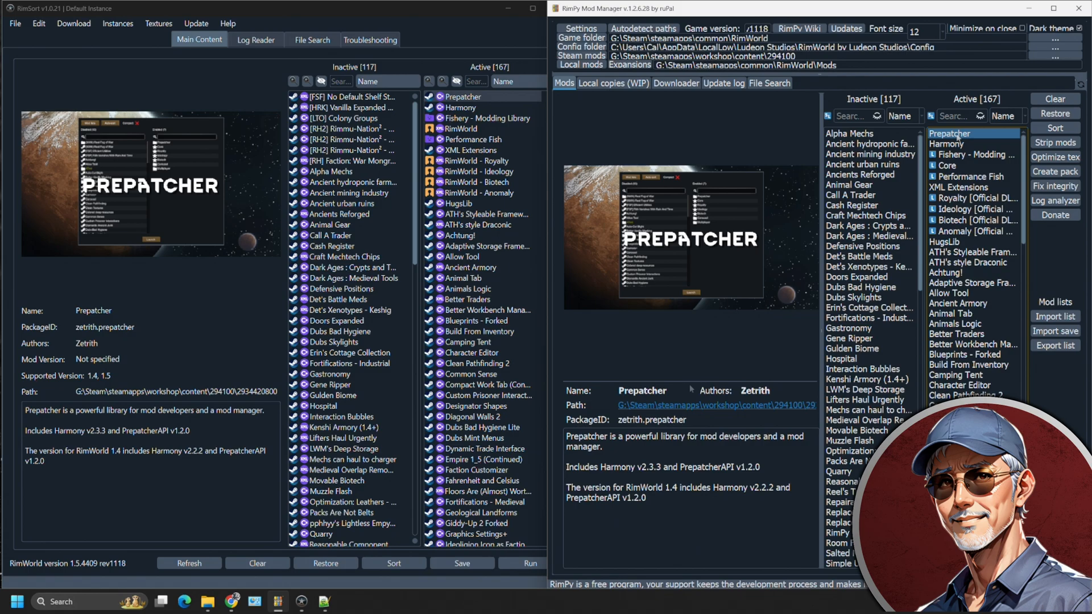
pyautogui.click(468, 289)
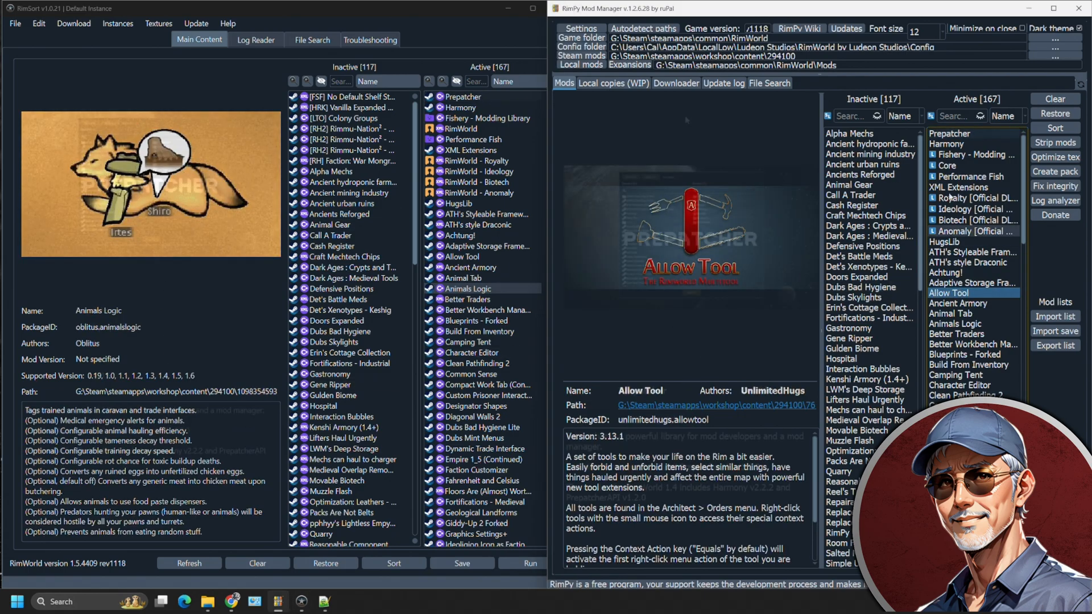
pyautogui.click(950, 133)
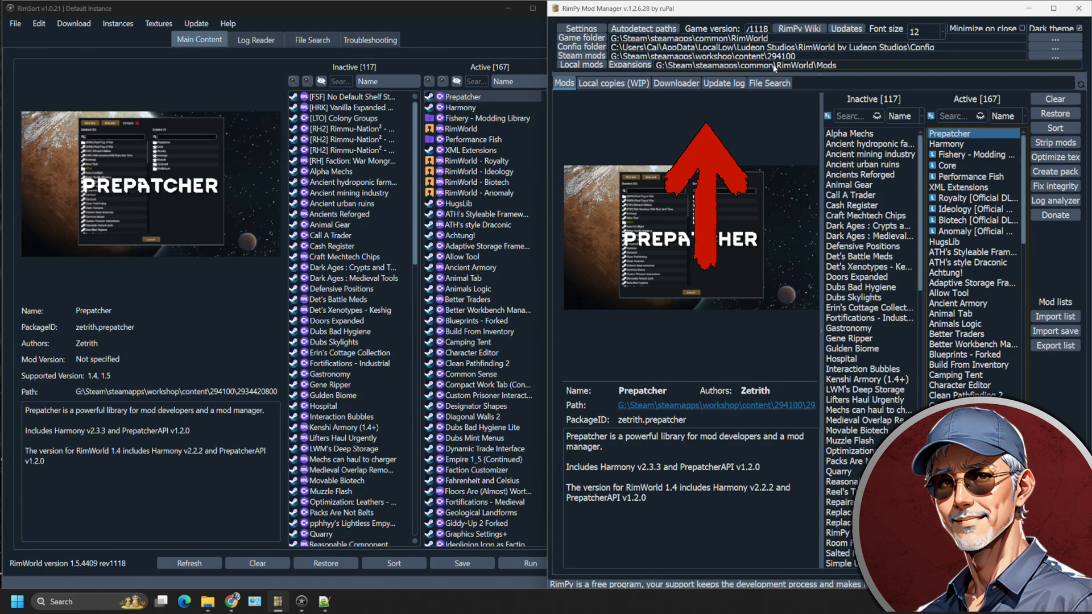
pyautogui.moveTo(627, 65)
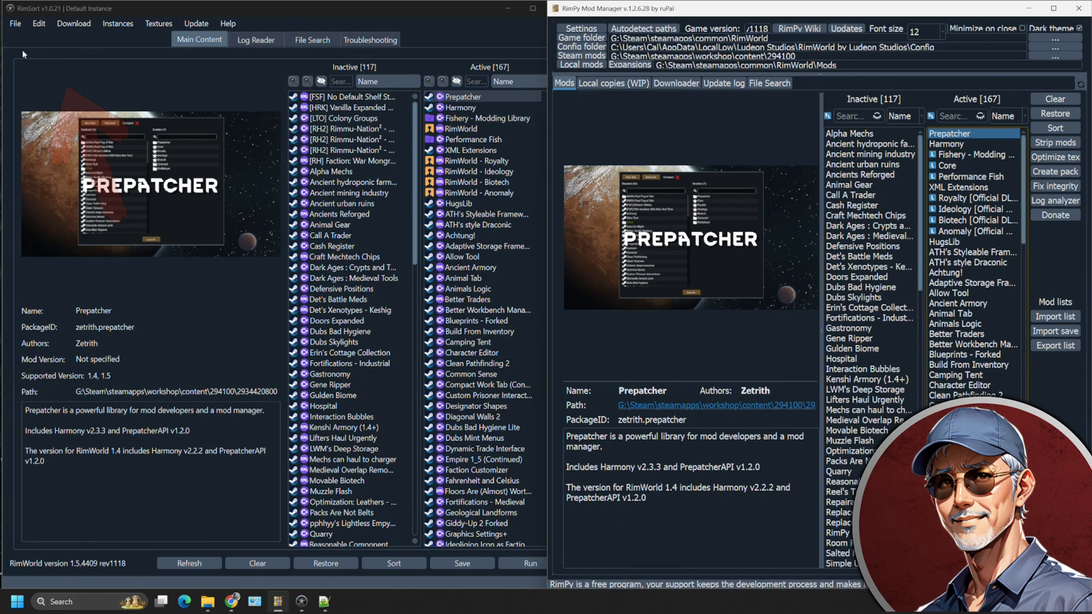
# Browse RimSort's database source settings, then close the settings window.
pyautogui.click(13, 23)
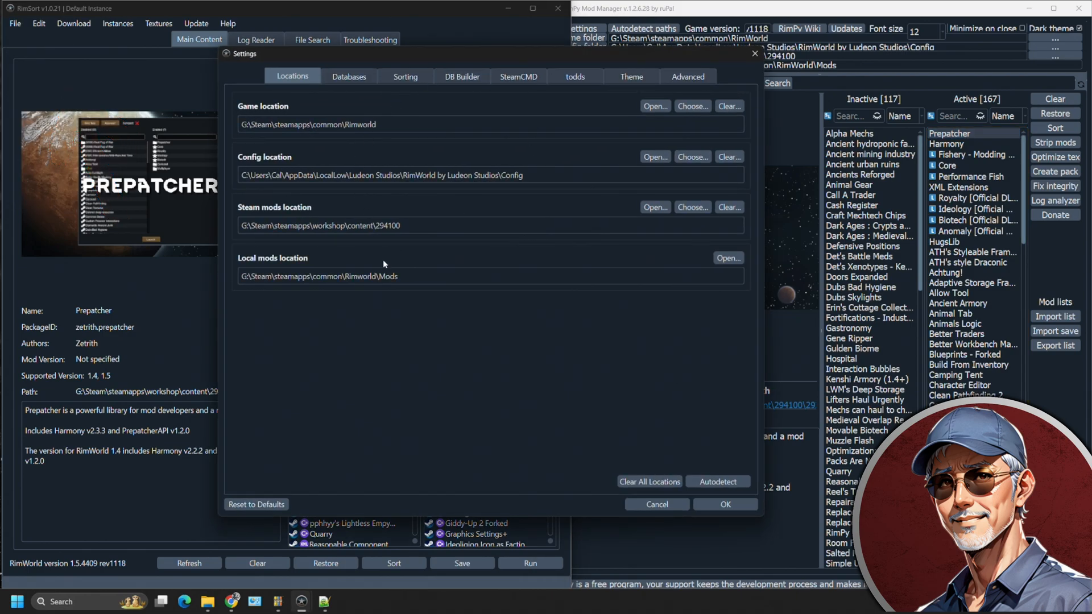
pyautogui.click(348, 77)
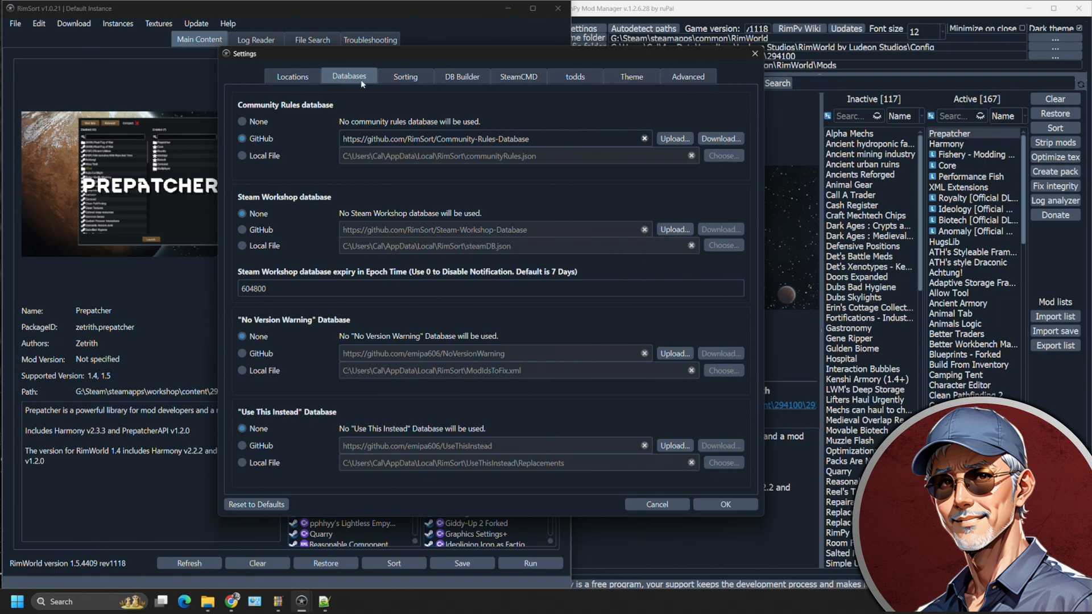
pyautogui.click(655, 505)
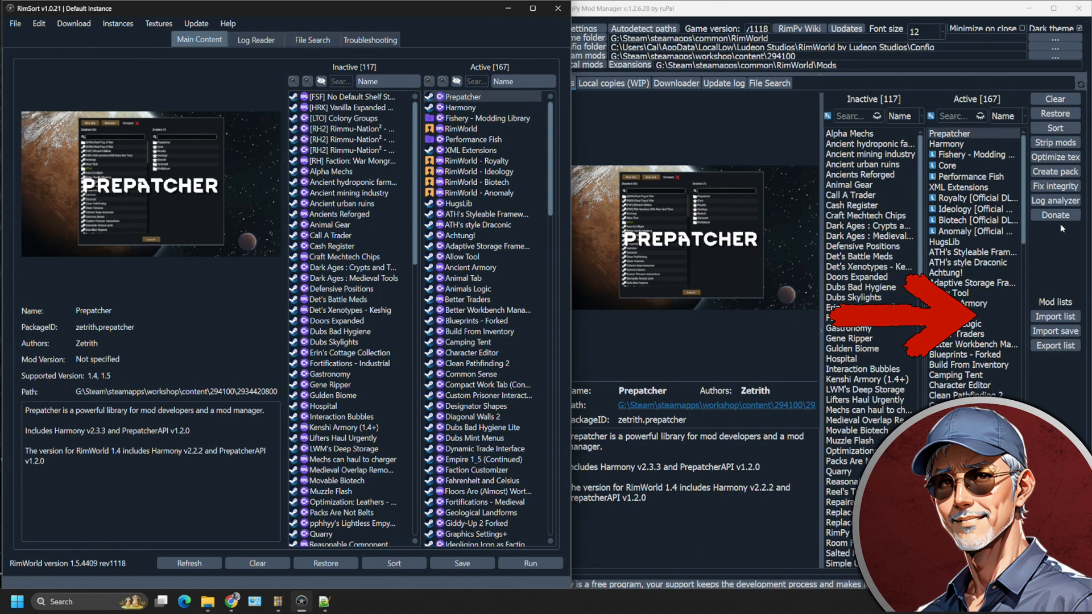
pyautogui.moveTo(1054, 142)
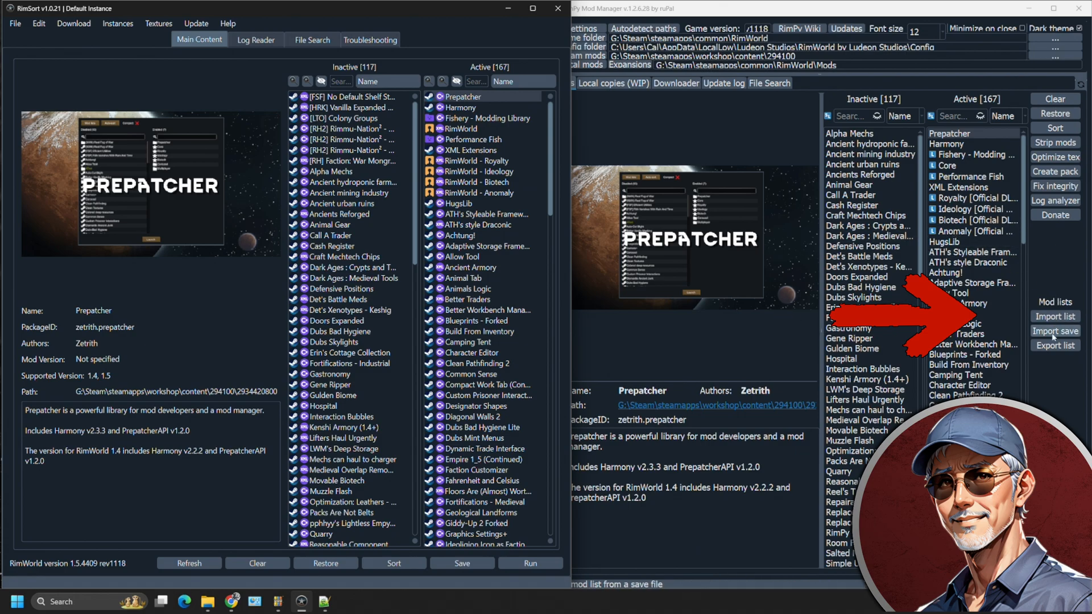
pyautogui.click(1054, 331)
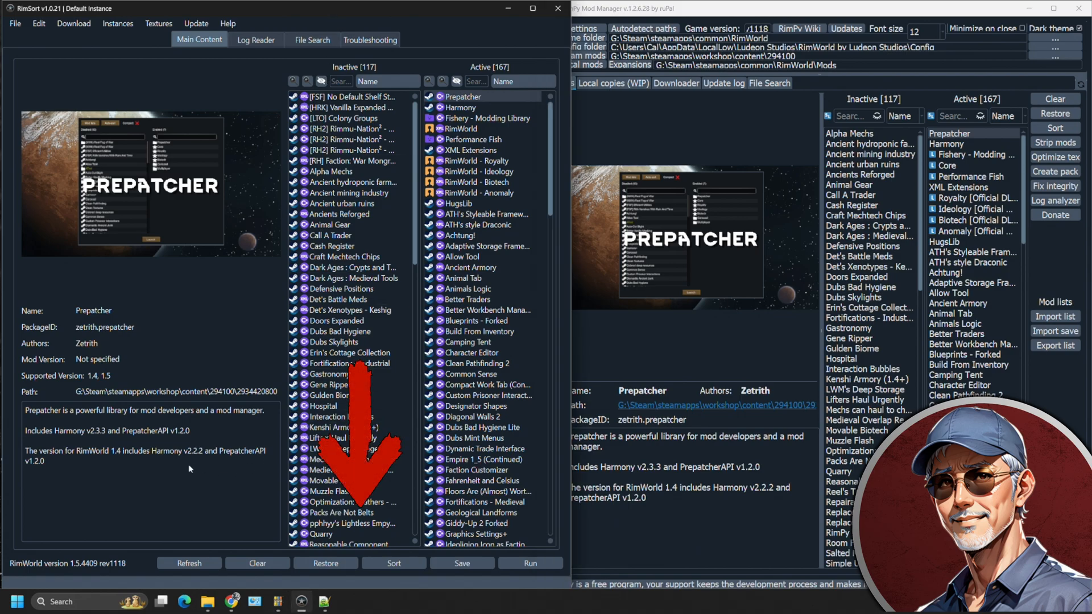
pyautogui.moveTo(540, 581)
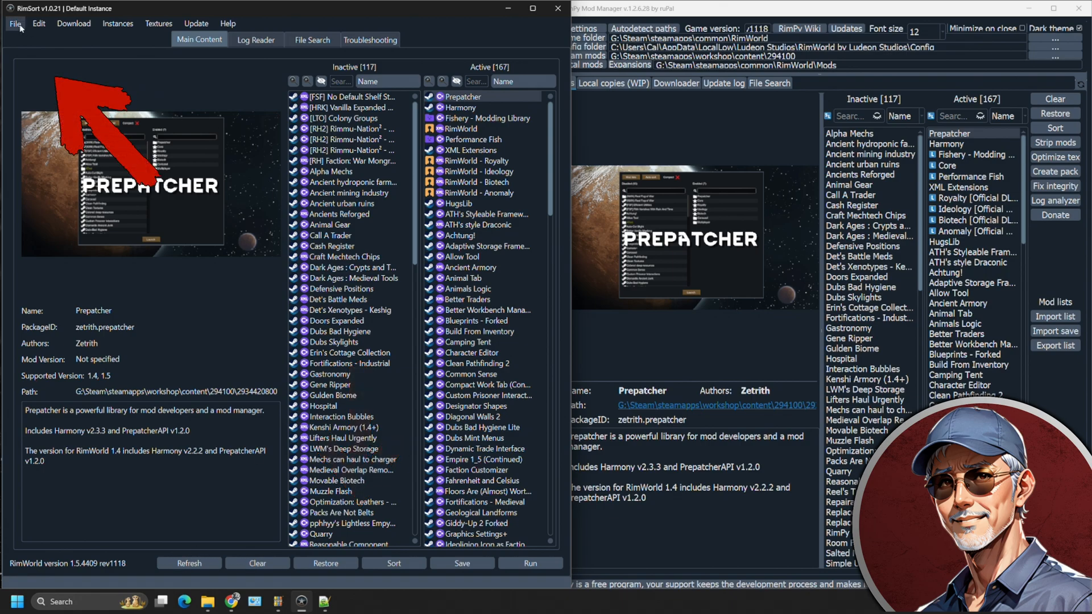
# Start saving the current mod list, then cancel without saving.
pyautogui.click(16, 22)
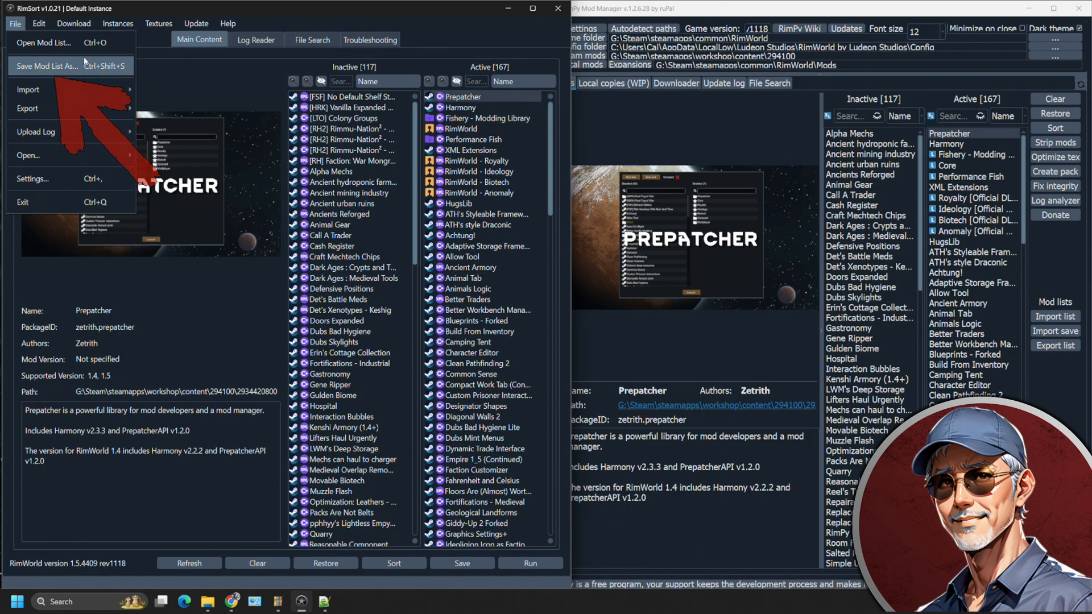
pyautogui.click(15, 23)
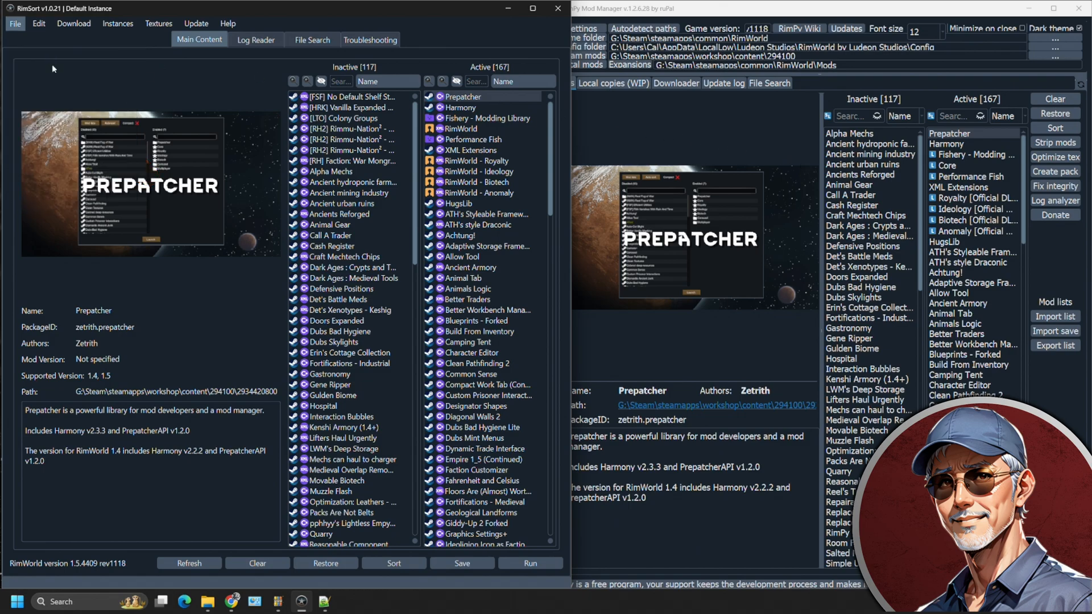
pyautogui.click(461, 563)
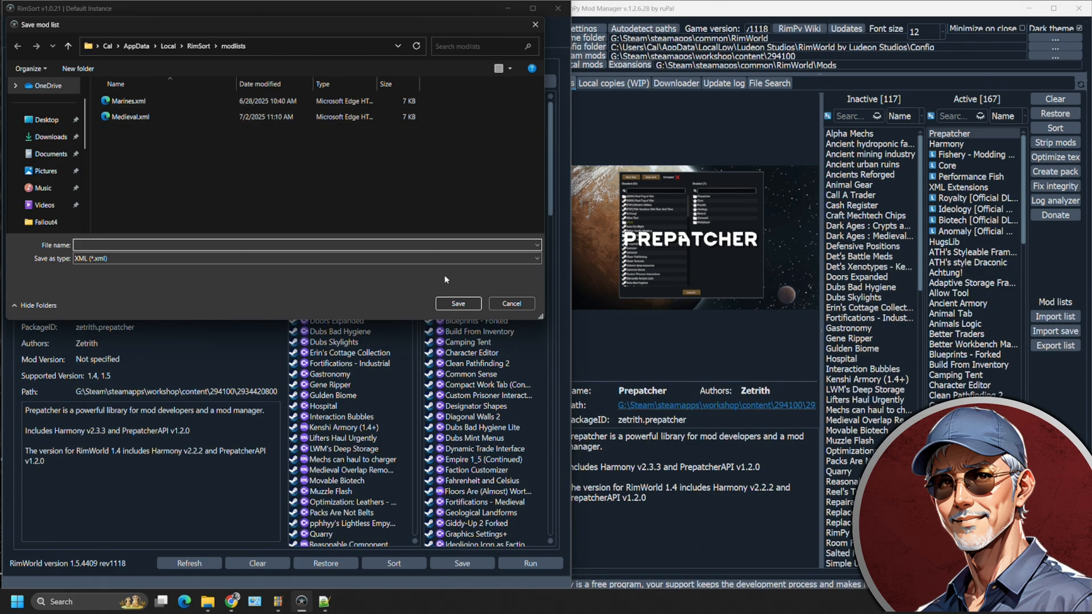
pyautogui.click(509, 303)
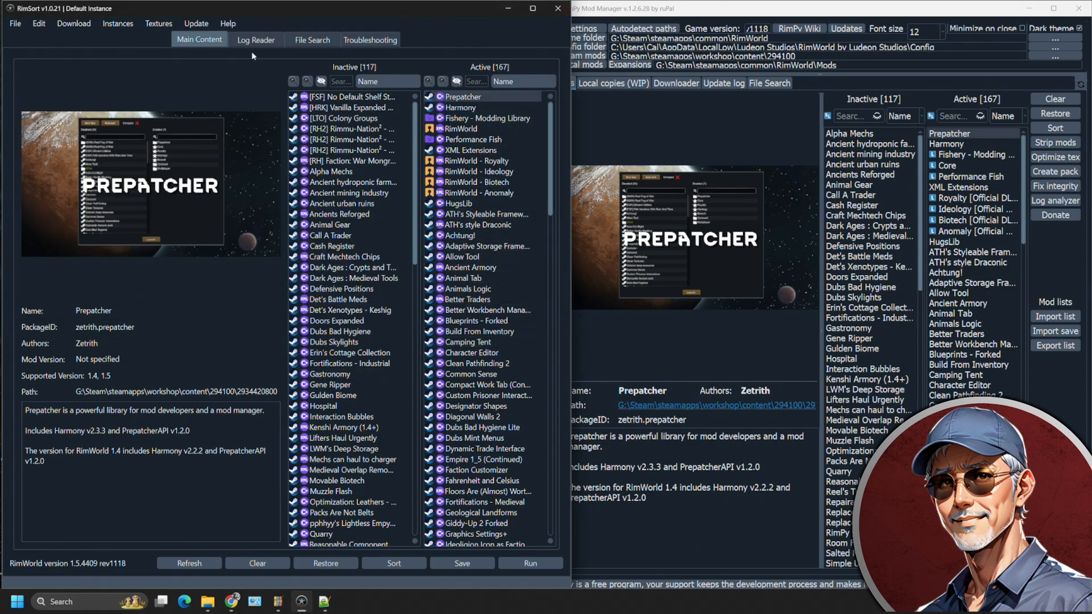
pyautogui.moveTo(666, 127)
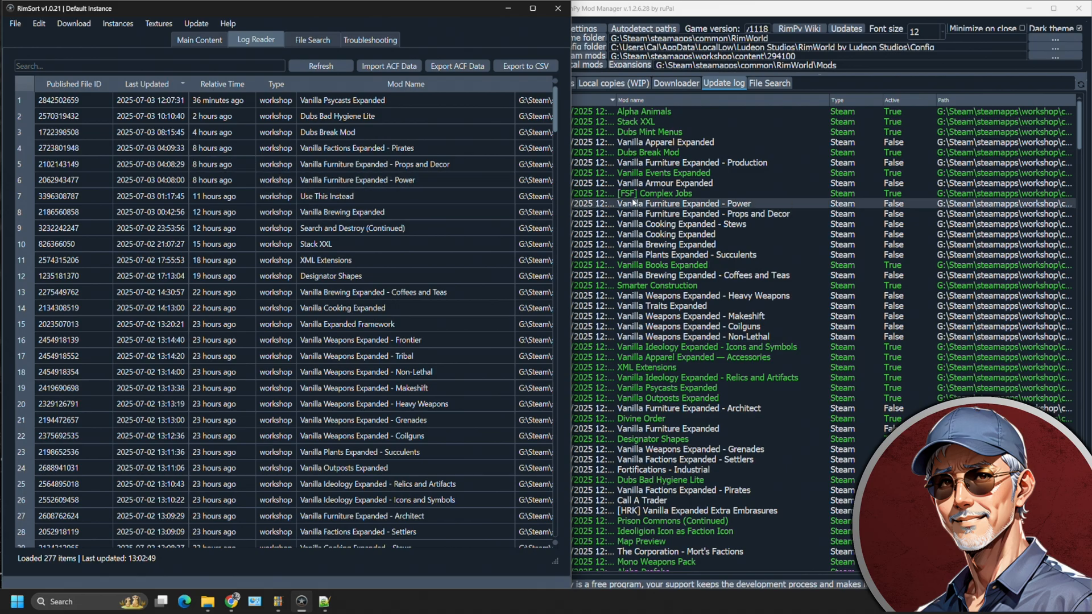
# Open RimSort's texture options and close them without applying anything.
pyautogui.click(198, 40)
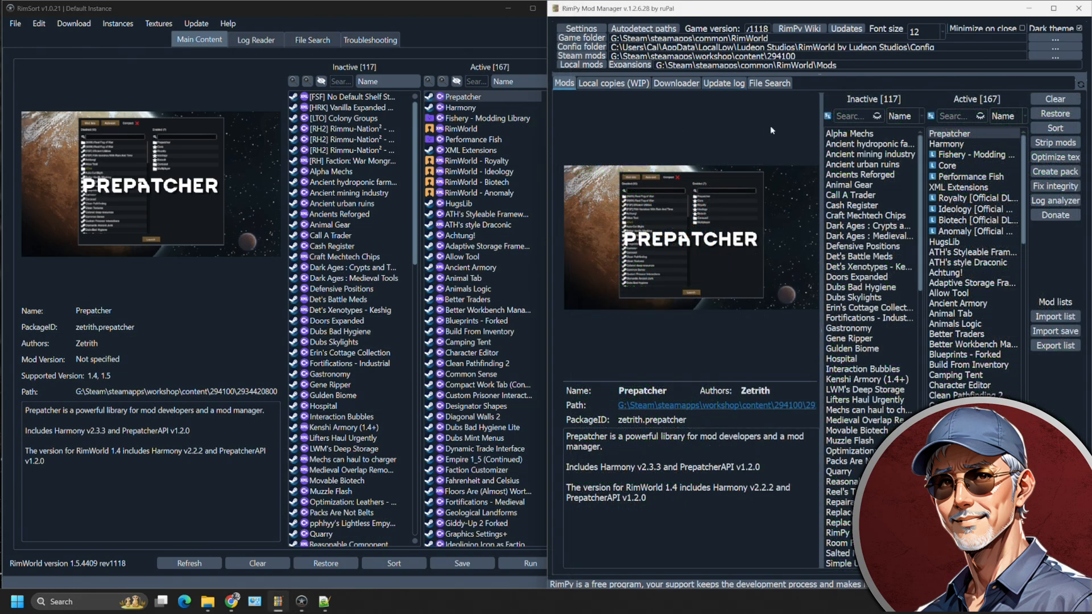
pyautogui.click(158, 23)
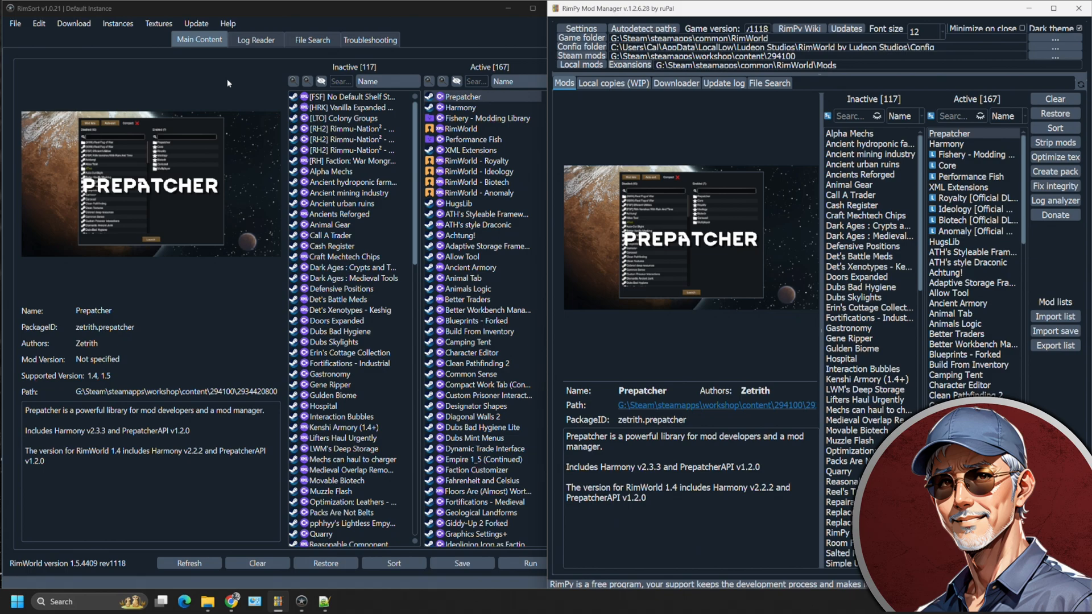
pyautogui.click(159, 23)
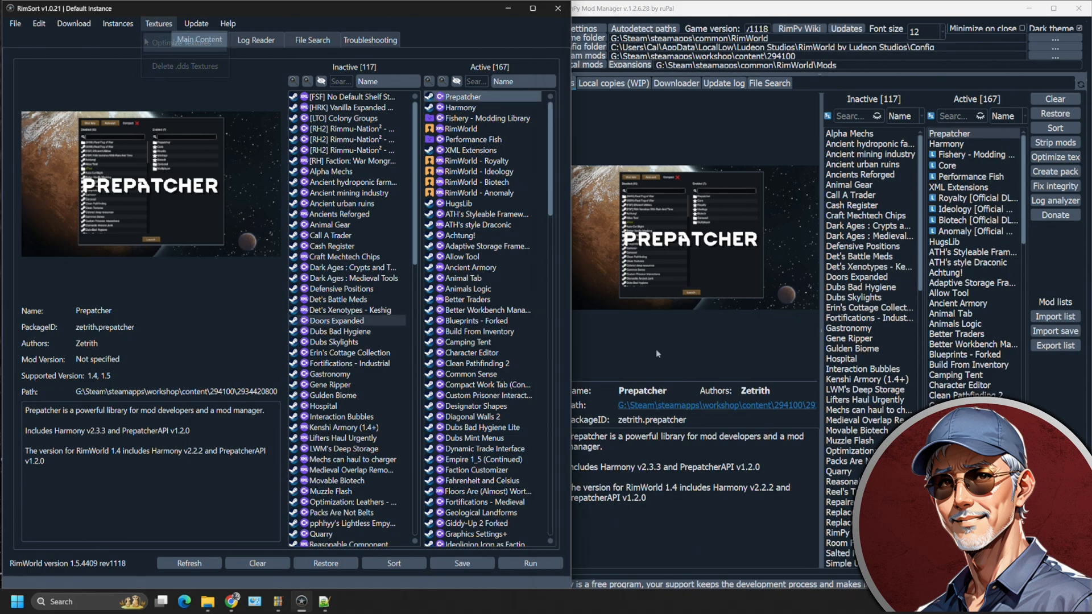
pyautogui.click(199, 39)
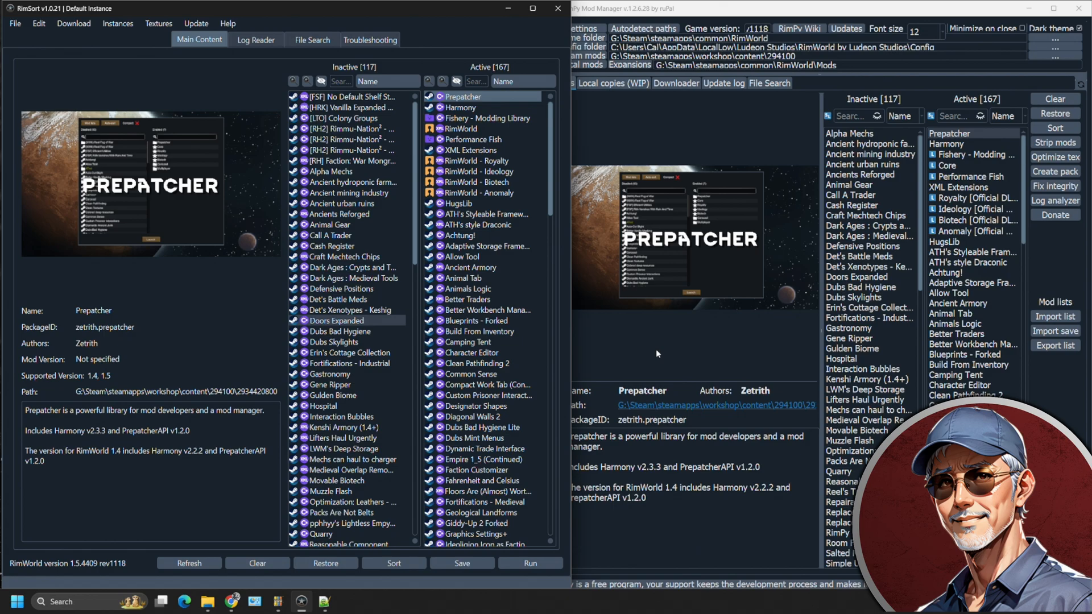
pyautogui.moveTo(699, 323)
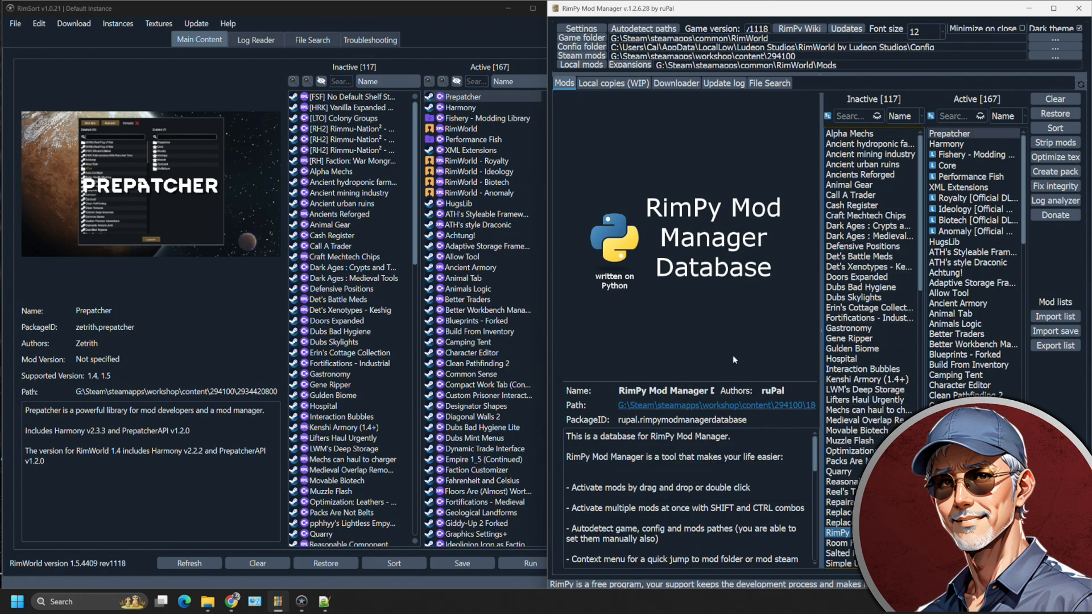
# Return to Prepatcher's details, browse the Databases and DB Builder settings, then cancel.
pyautogui.click(949, 133)
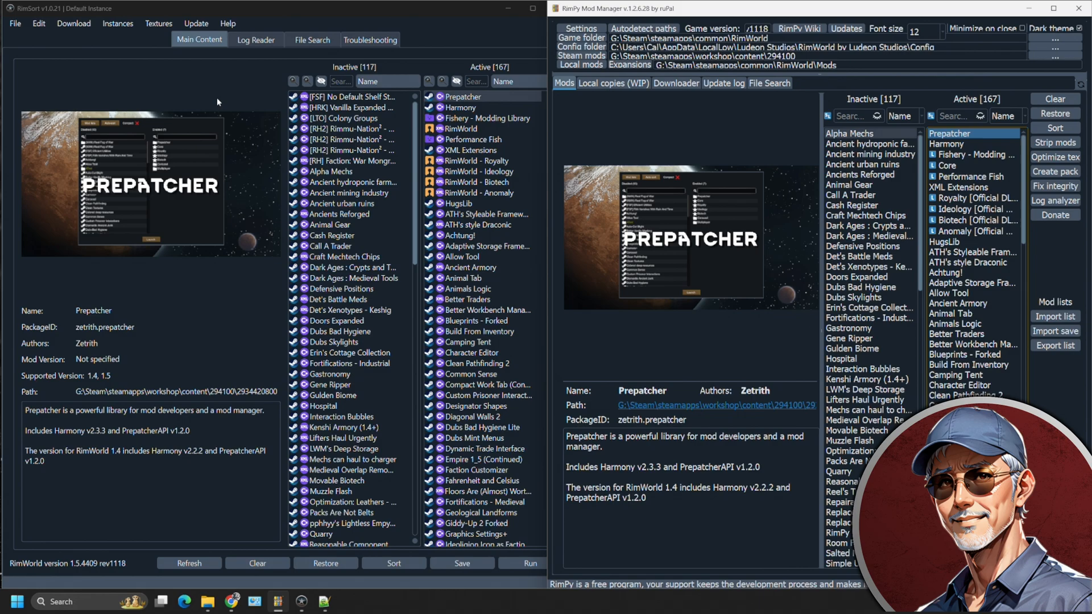
pyautogui.moveTo(148, 78)
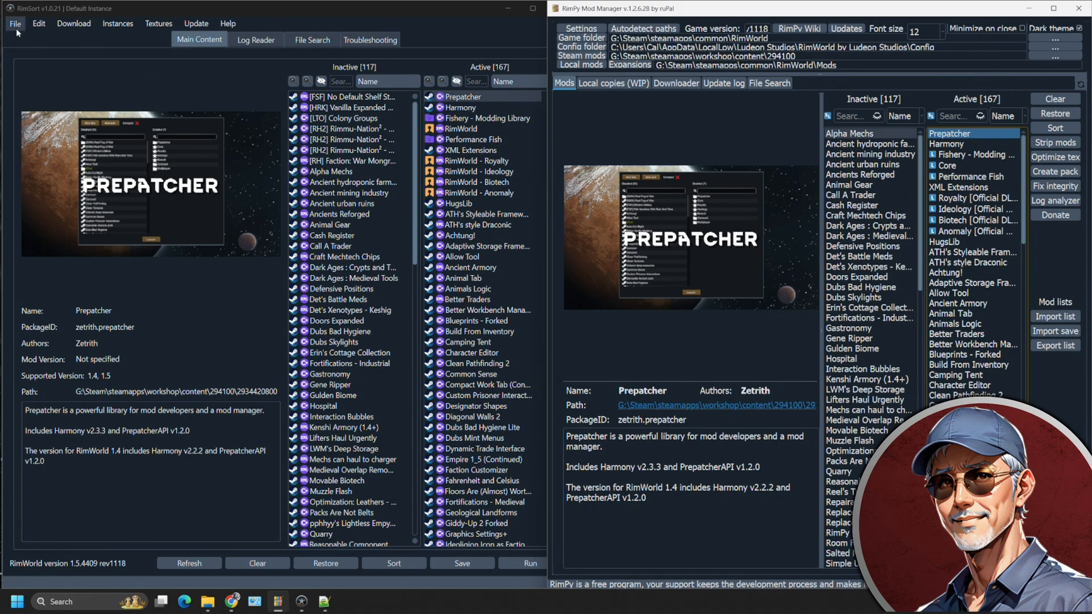
pyautogui.click(14, 22)
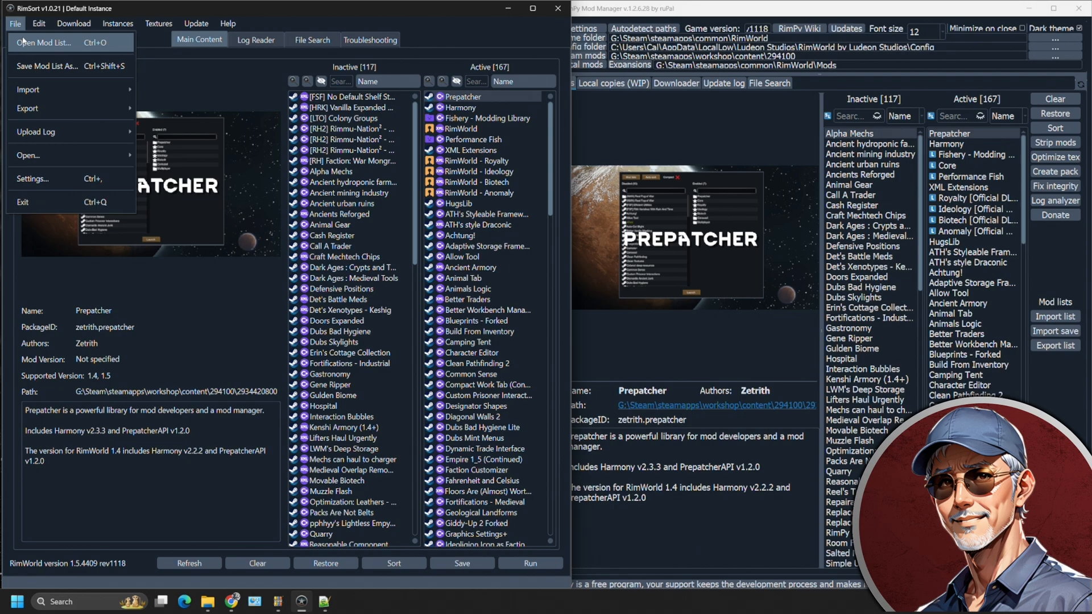
pyautogui.click(33, 178)
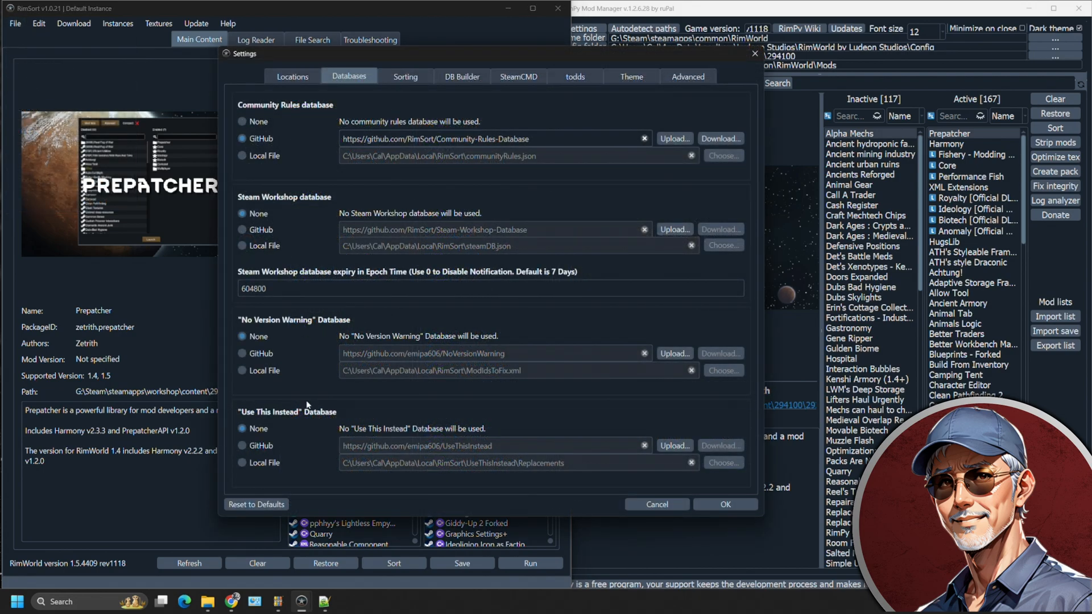
pyautogui.moveTo(319, 433)
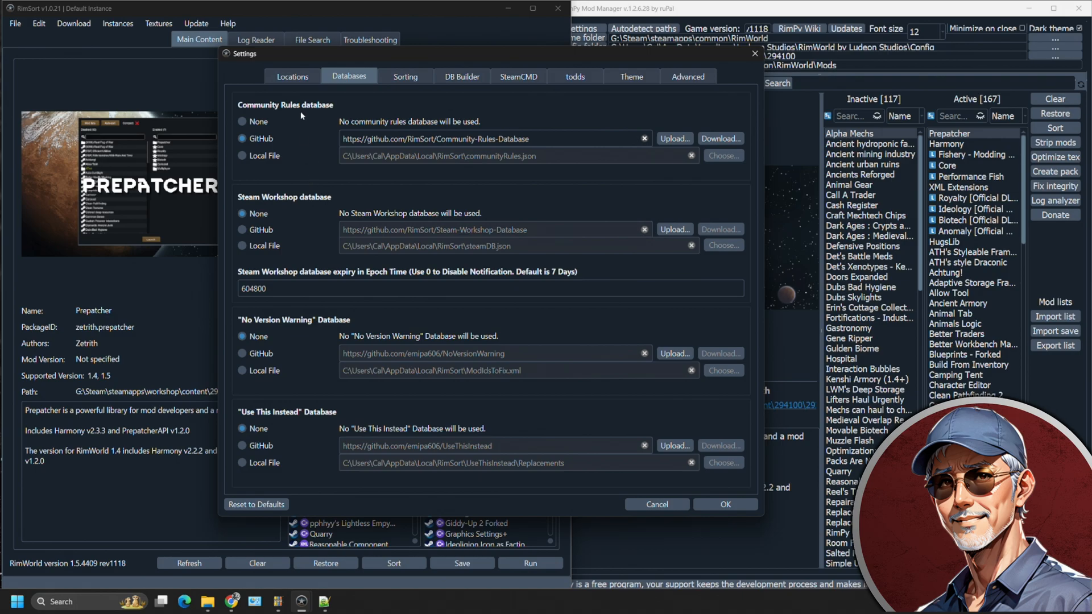
pyautogui.click(461, 77)
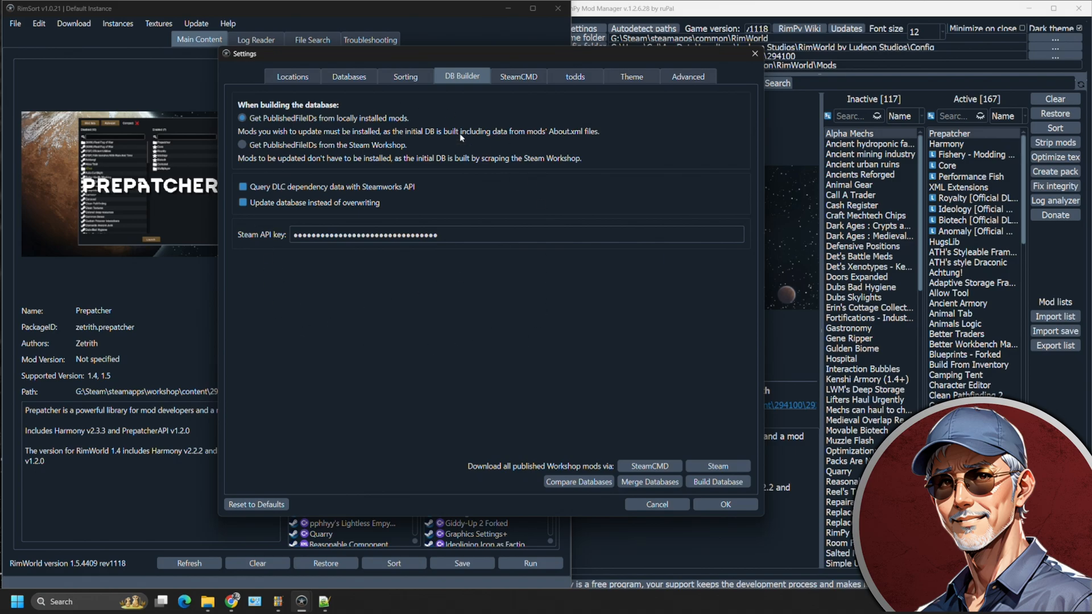
pyautogui.moveTo(621, 508)
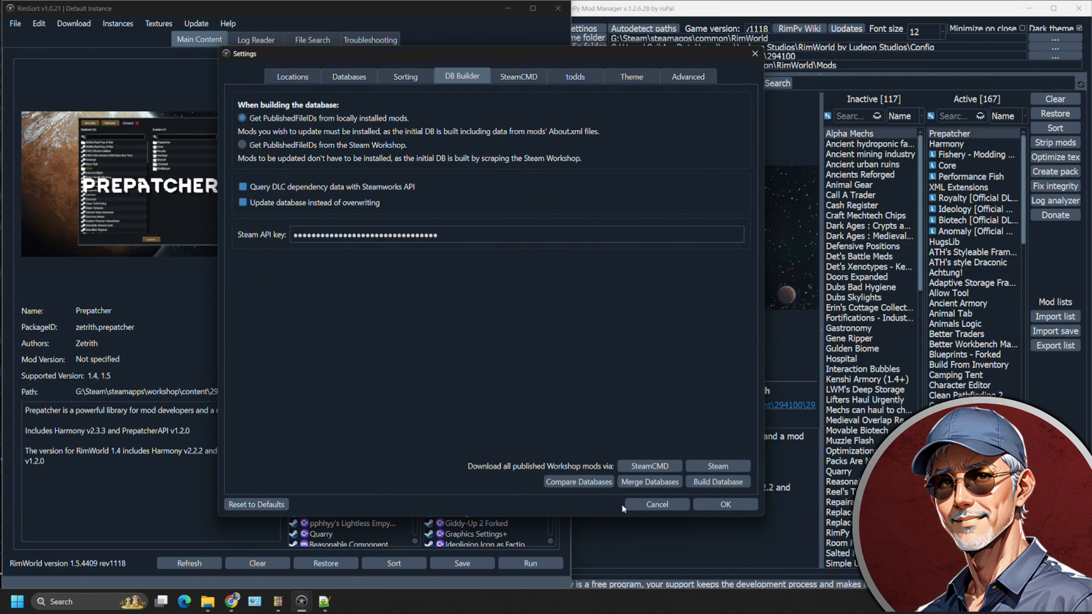
pyautogui.click(655, 504)
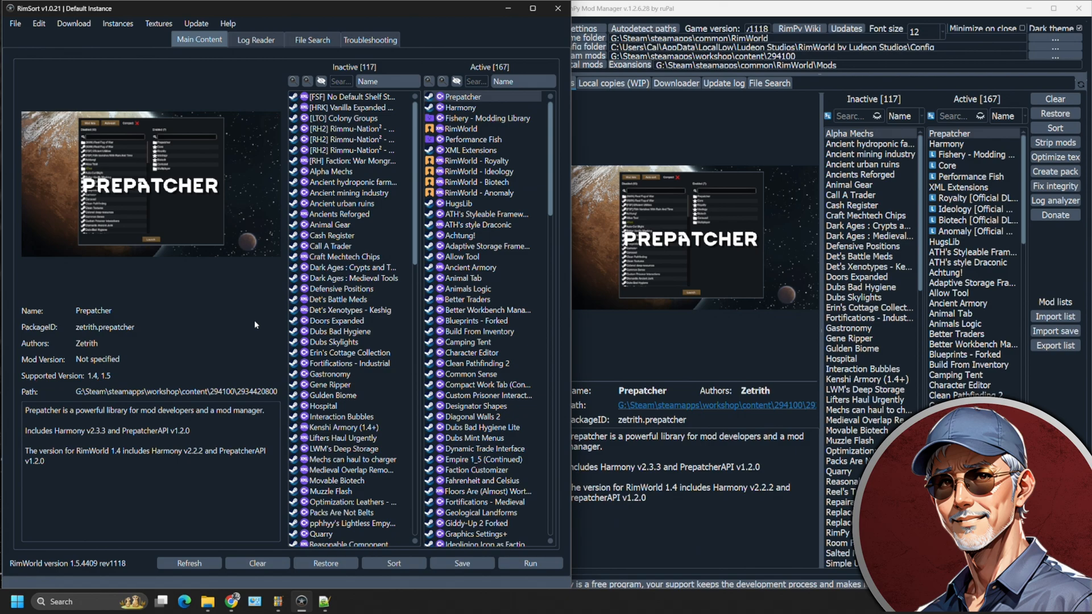
pyautogui.click(858, 255)
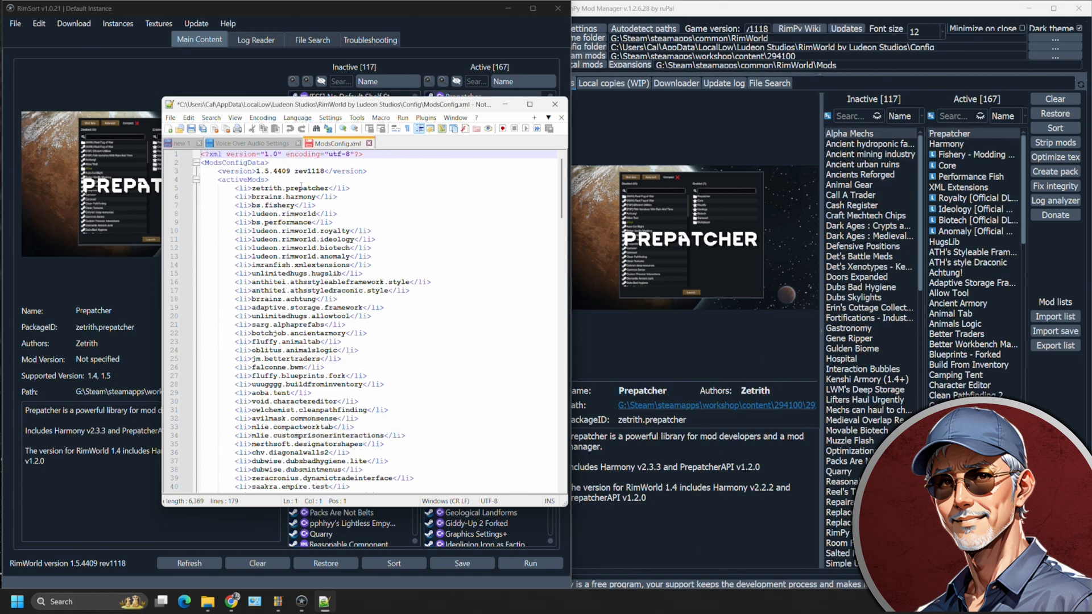
# Scroll down through ModsConfig.xml in Notepad++.
pyautogui.scroll(-3)
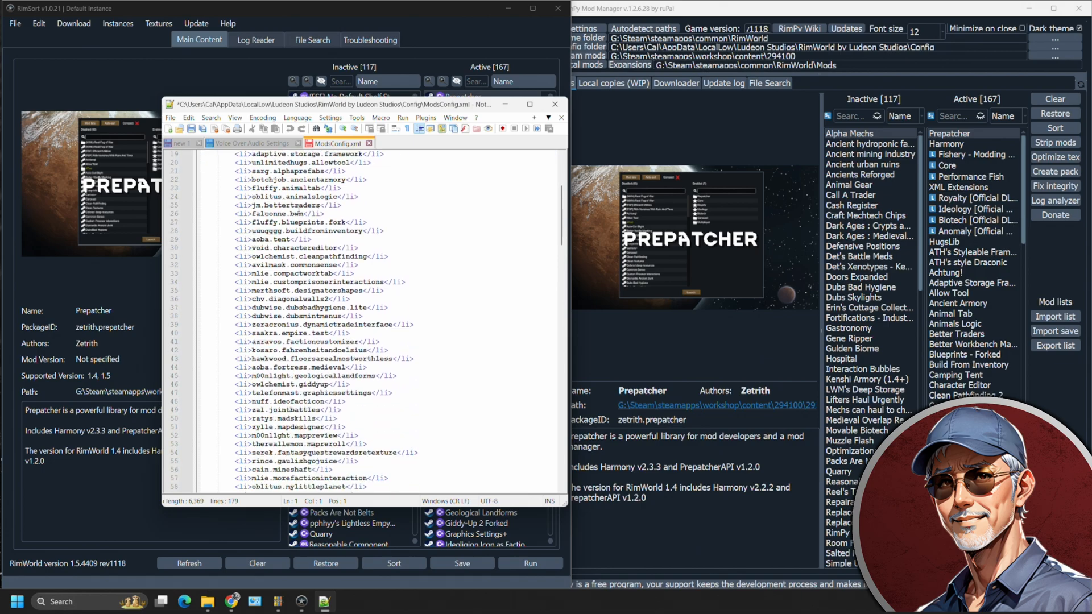
pyautogui.scroll(-3)
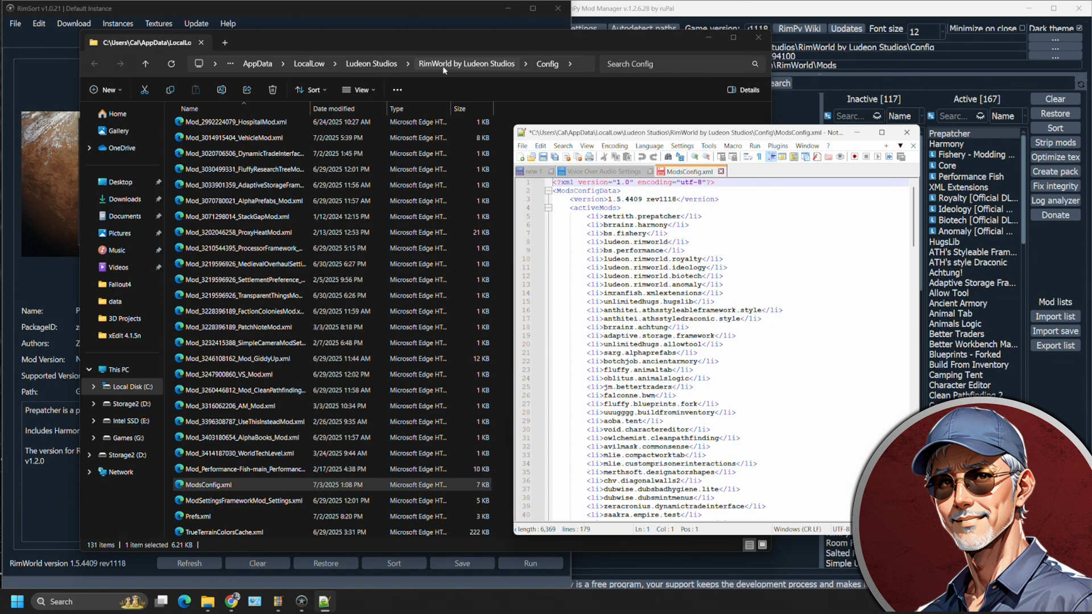
pyautogui.moveTo(559, 71)
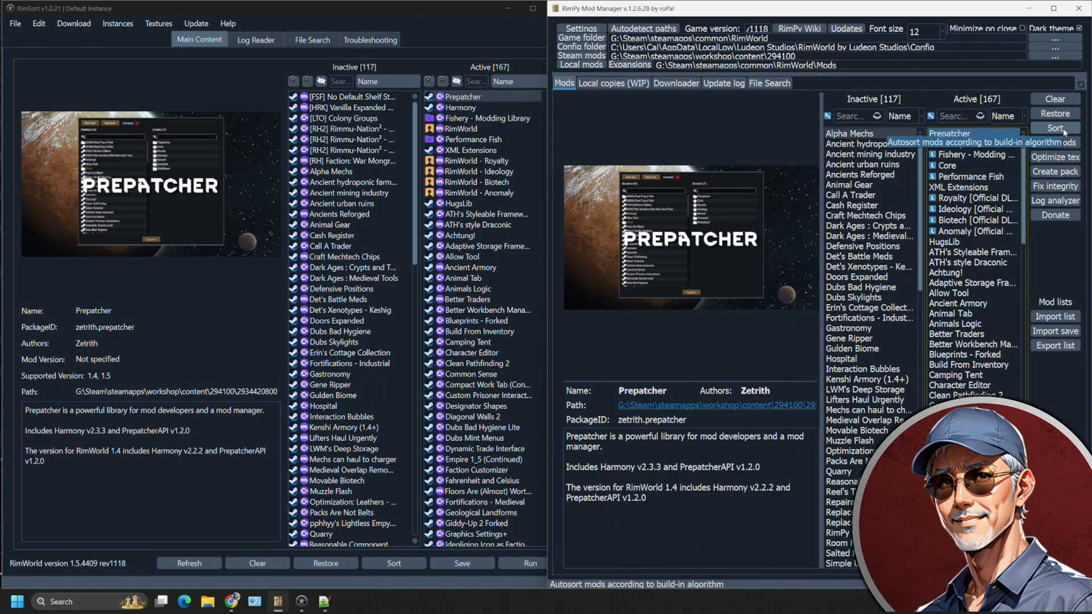
pyautogui.moveTo(959, 187)
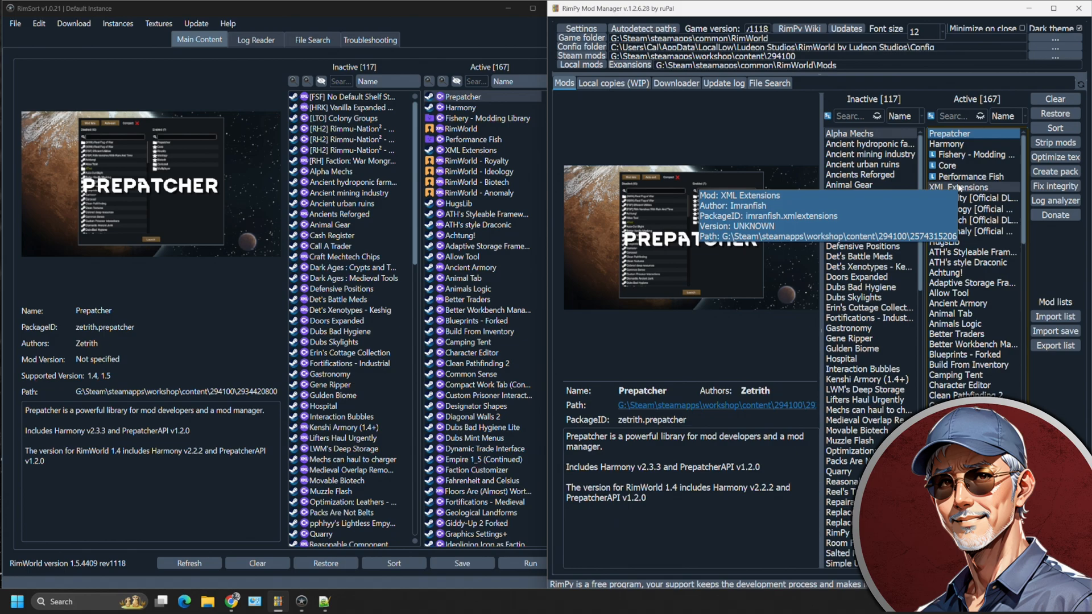
pyautogui.click(962, 187)
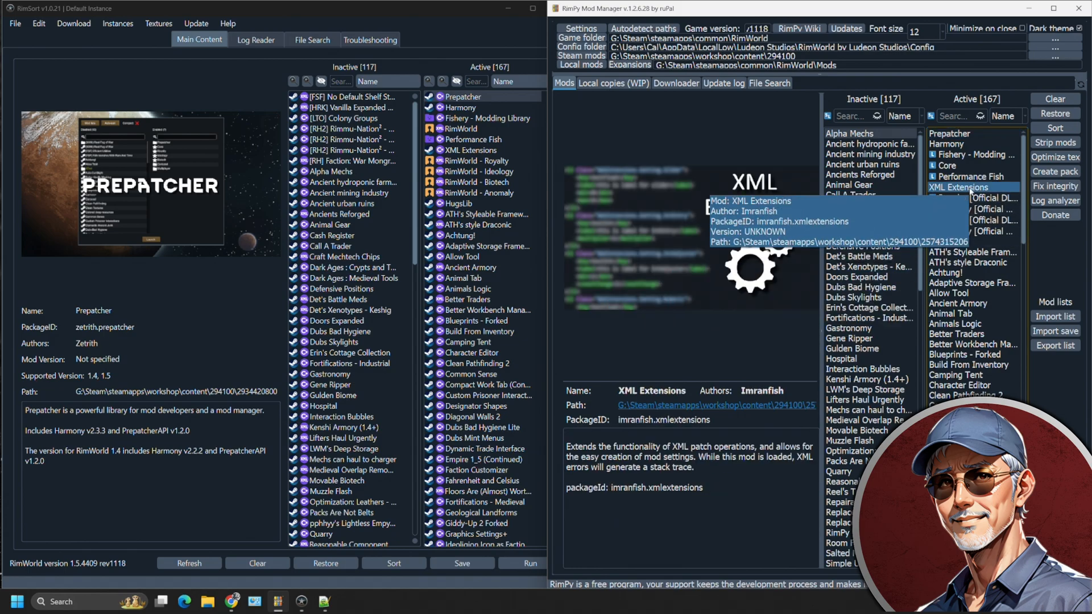
pyautogui.moveTo(1055, 127)
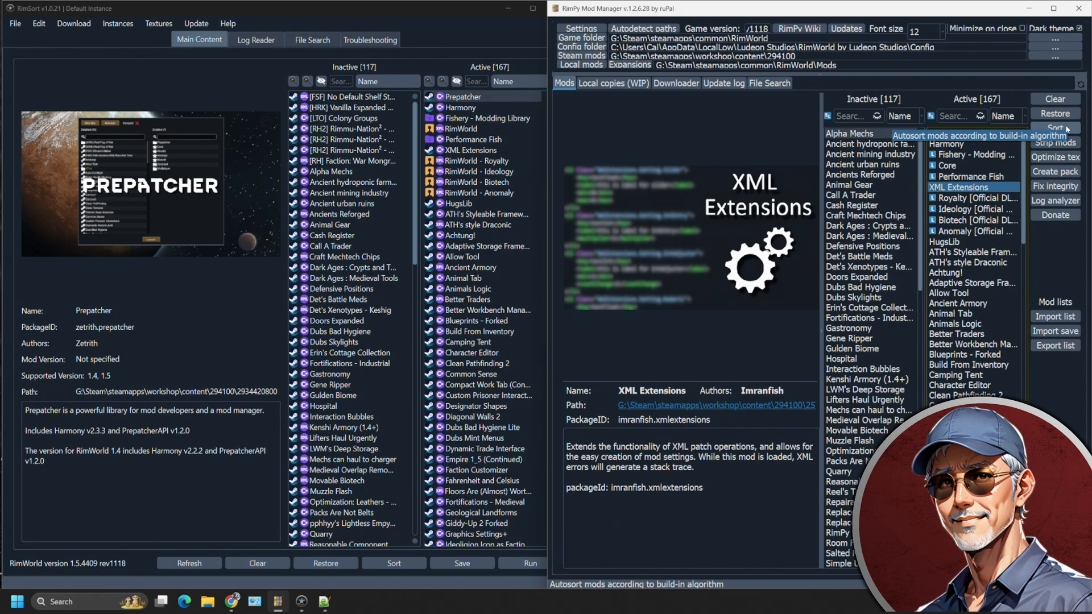
pyautogui.click(1054, 127)
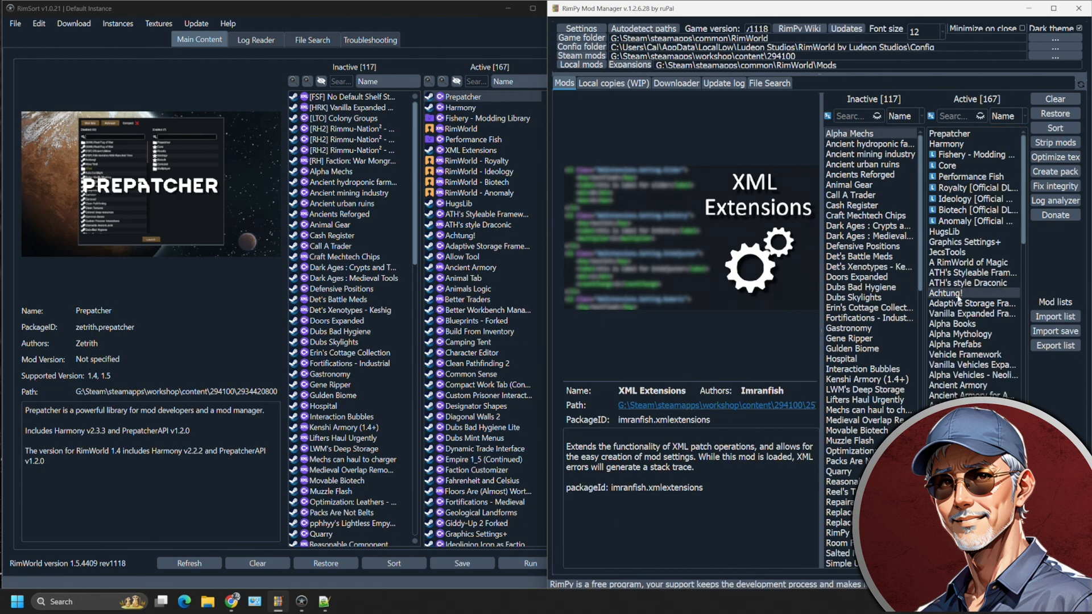
pyautogui.scroll(-3)
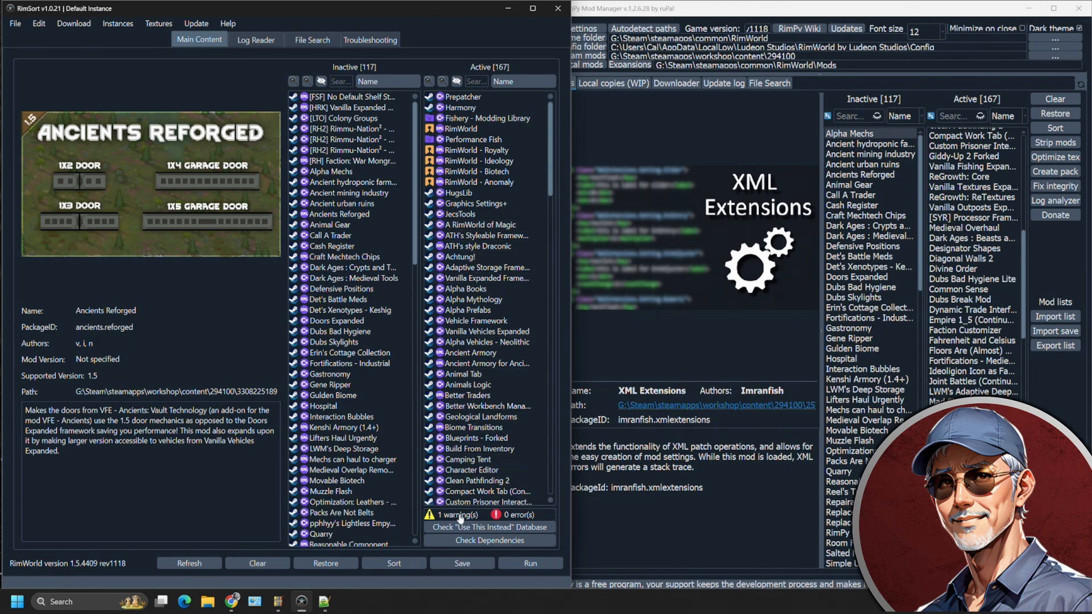
pyautogui.scroll(-3)
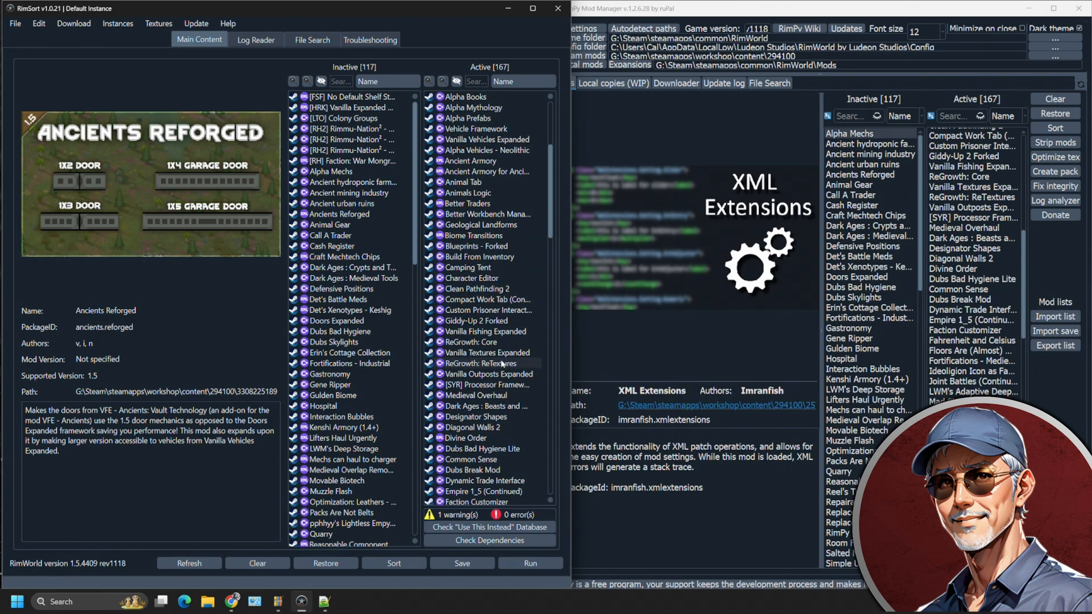
pyautogui.scroll(-3)
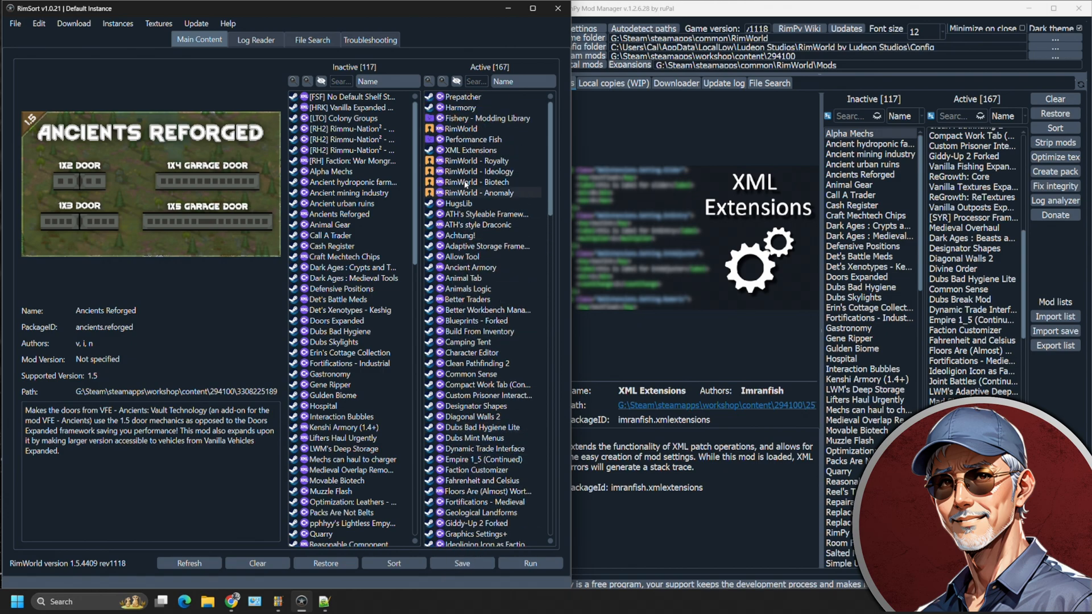
pyautogui.click(470, 150)
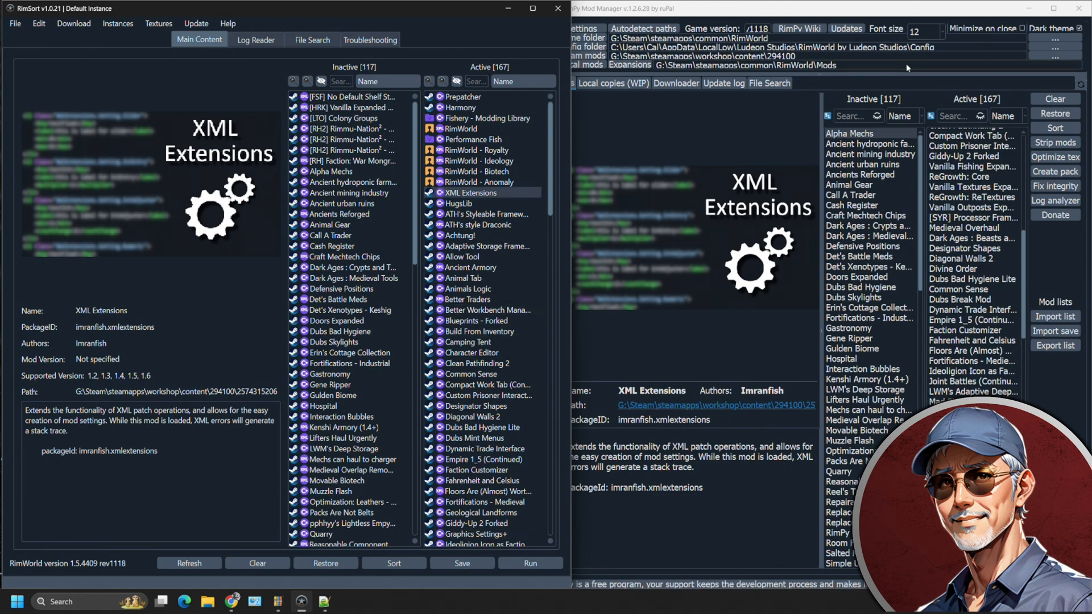
pyautogui.moveTo(744, 350)
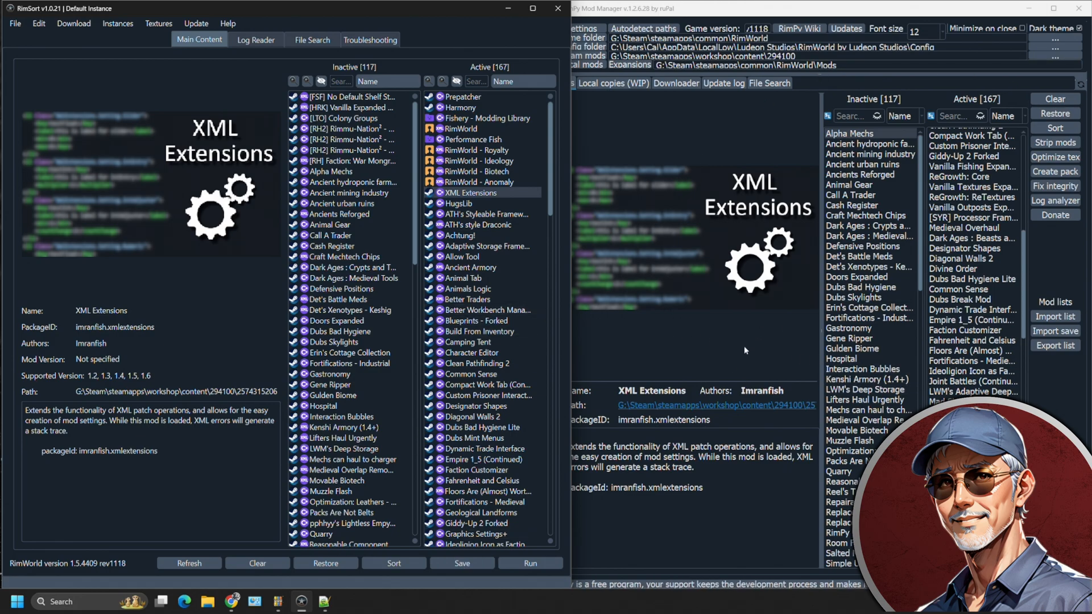
pyautogui.click(848, 133)
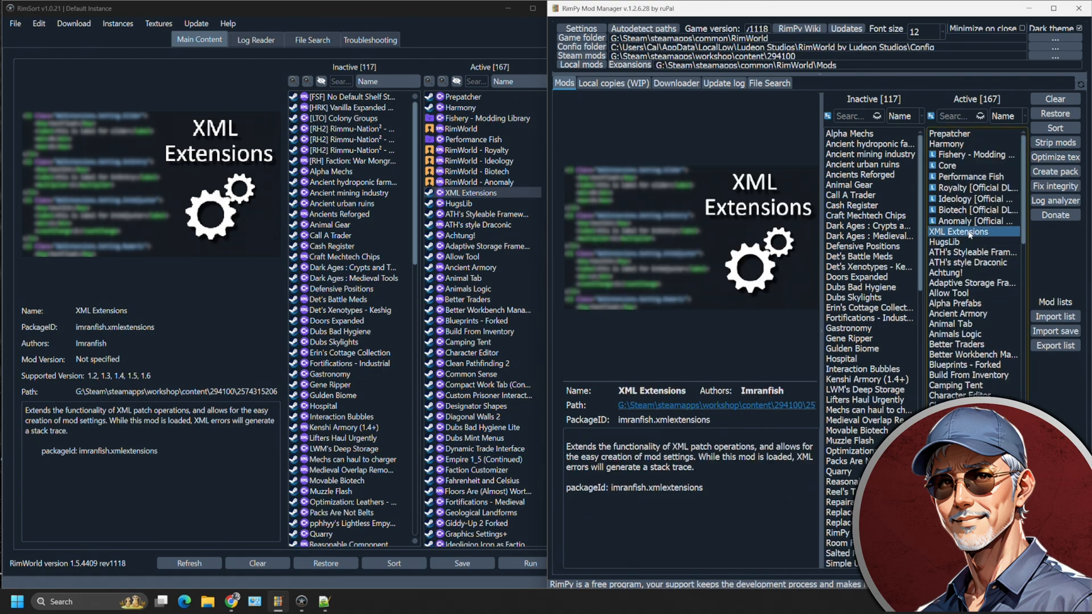
pyautogui.moveTo(781, 106)
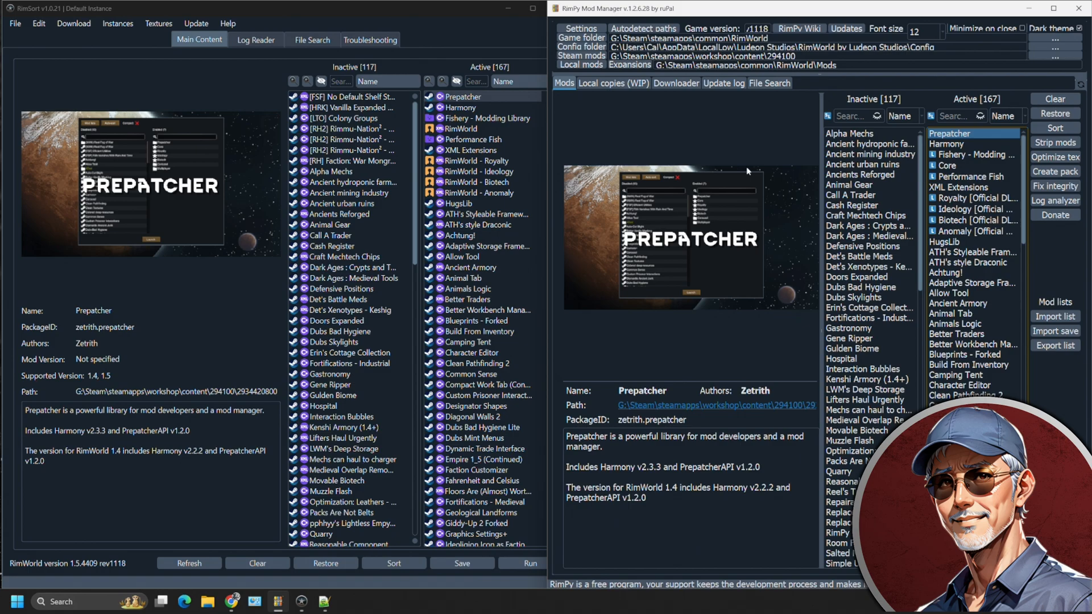
pyautogui.moveTo(198, 87)
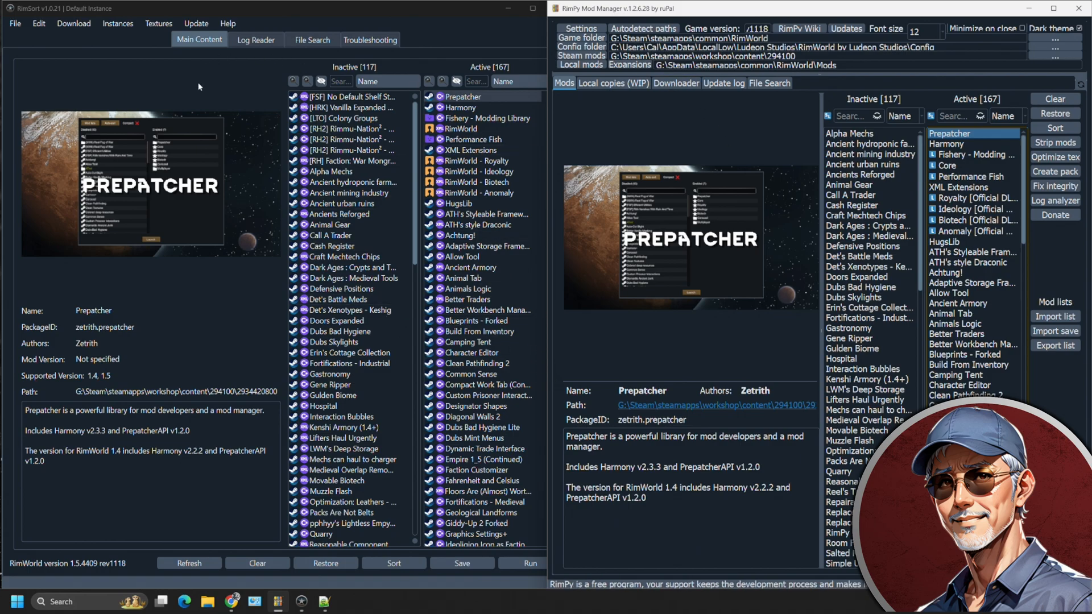
pyautogui.moveTo(619, 138)
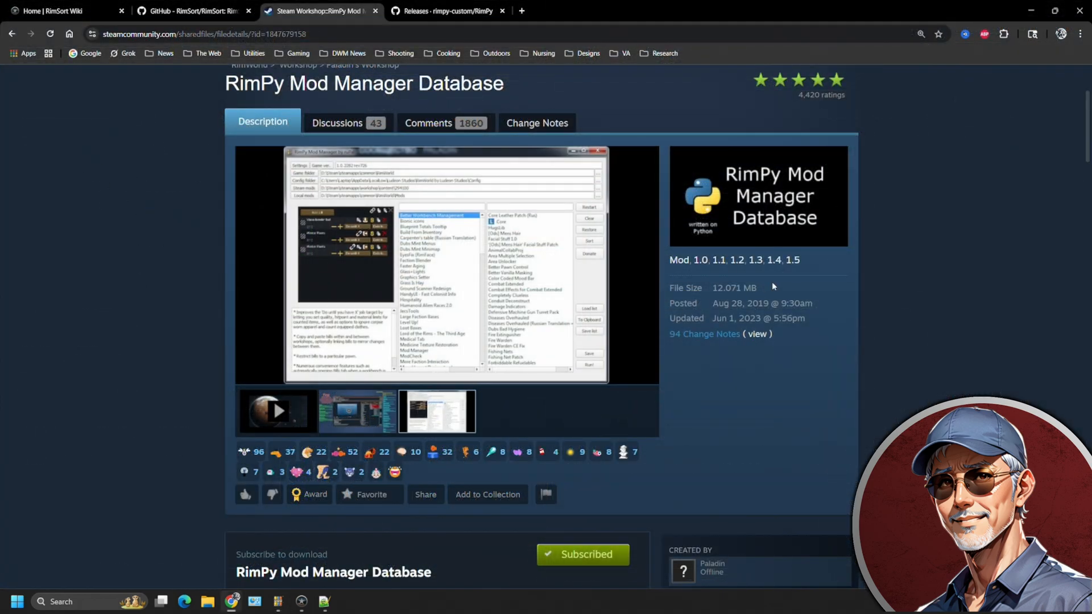
pyautogui.moveTo(190, 177)
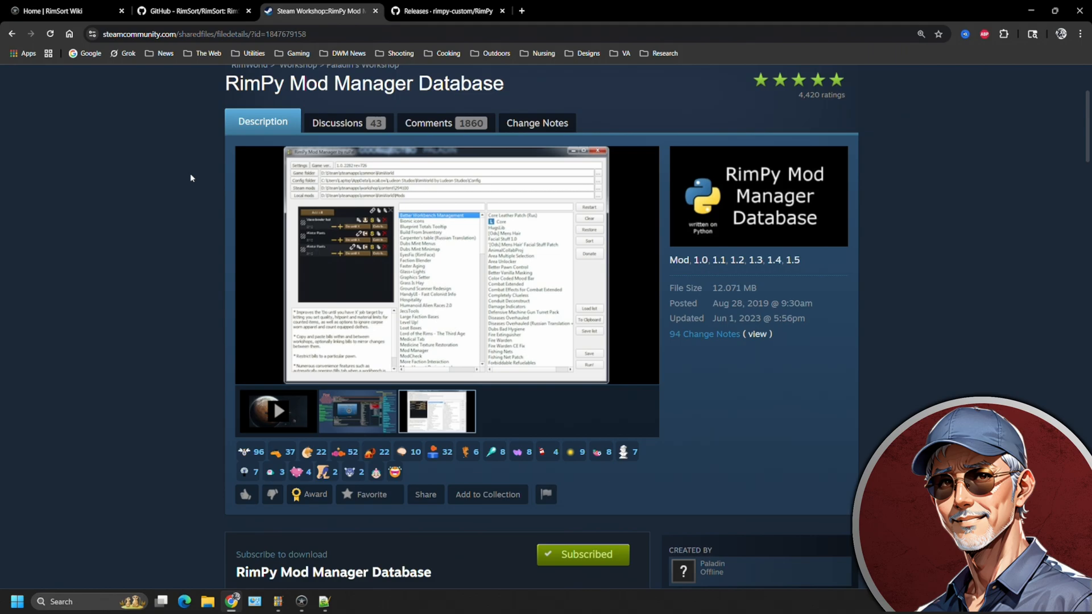
pyautogui.moveTo(167, 115)
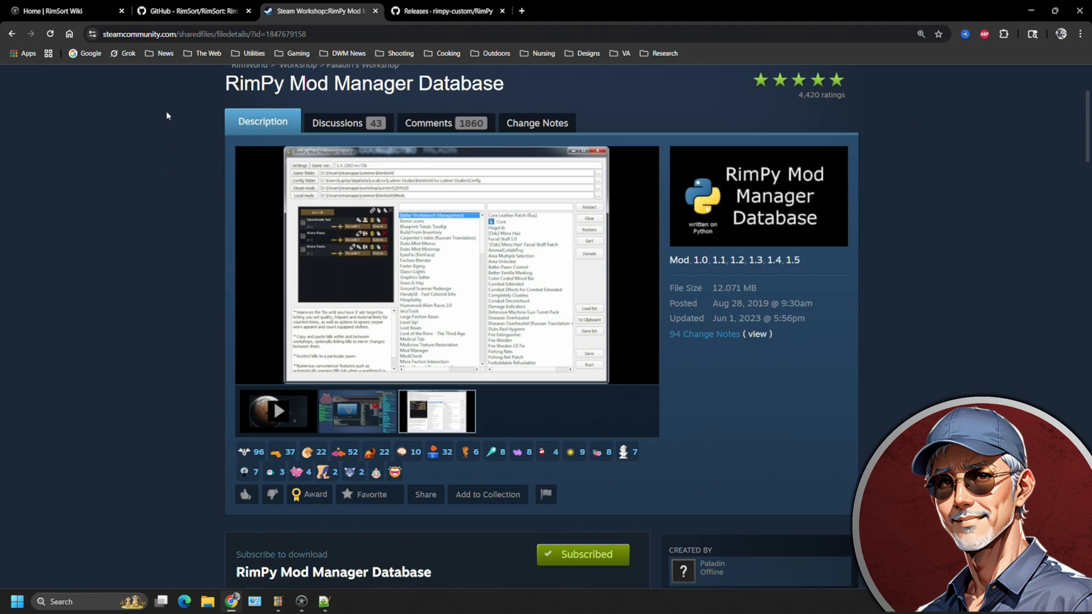
pyautogui.moveTo(272, 48)
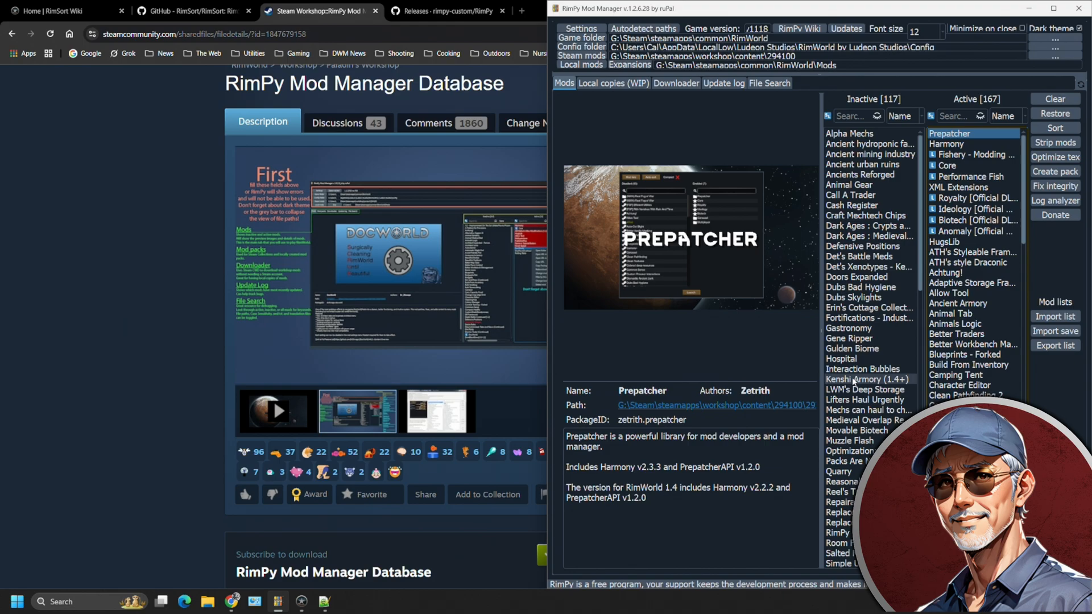
# Return to the RimPy Database Workshop page and scroll to its download section.
pyautogui.click(838, 533)
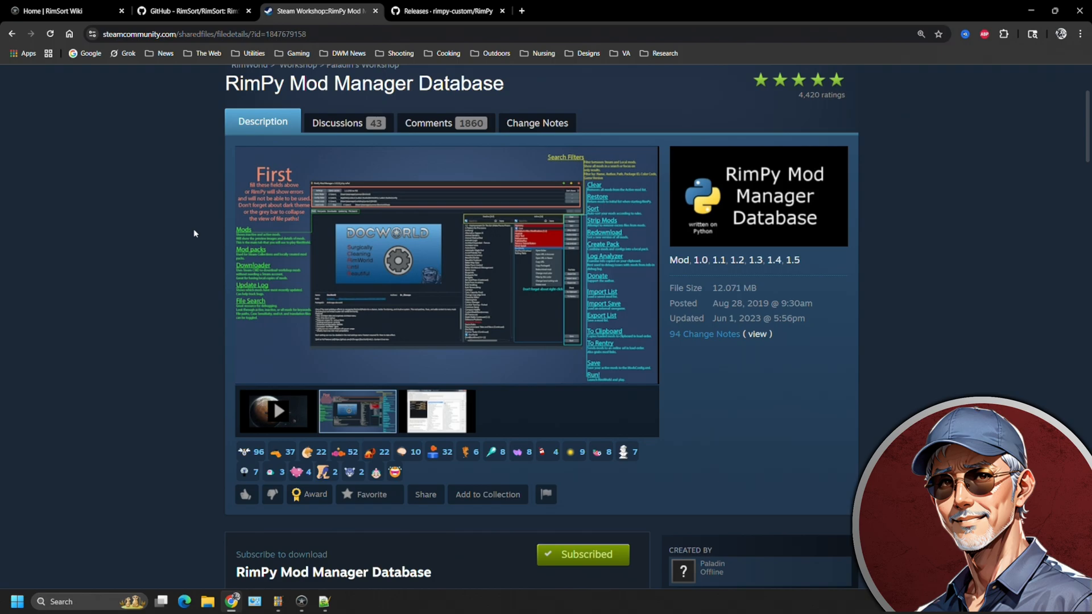
pyautogui.moveTo(561, 166)
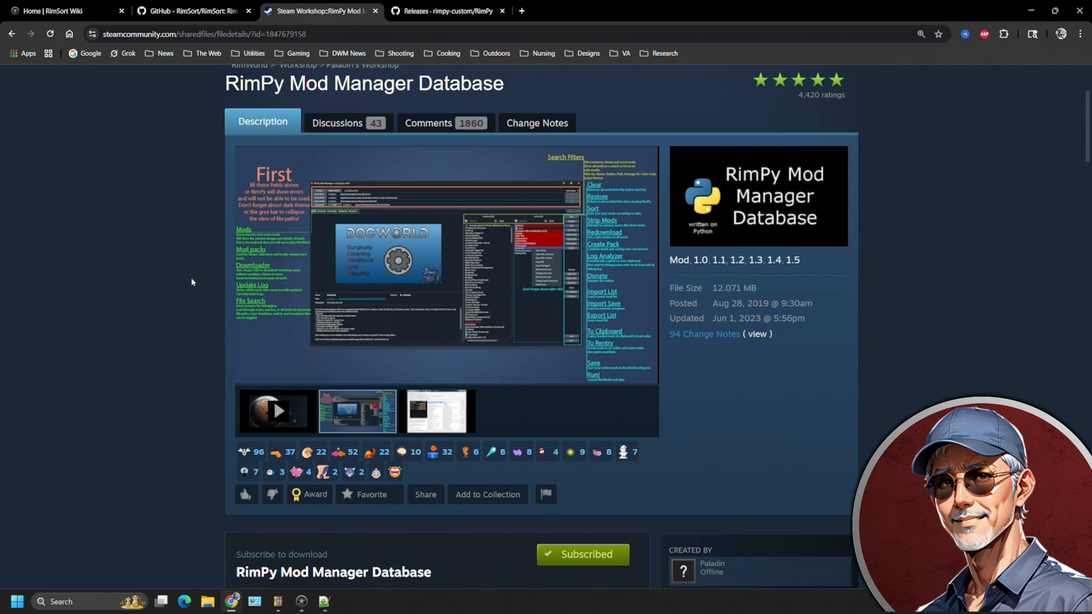
pyautogui.scroll(-3)
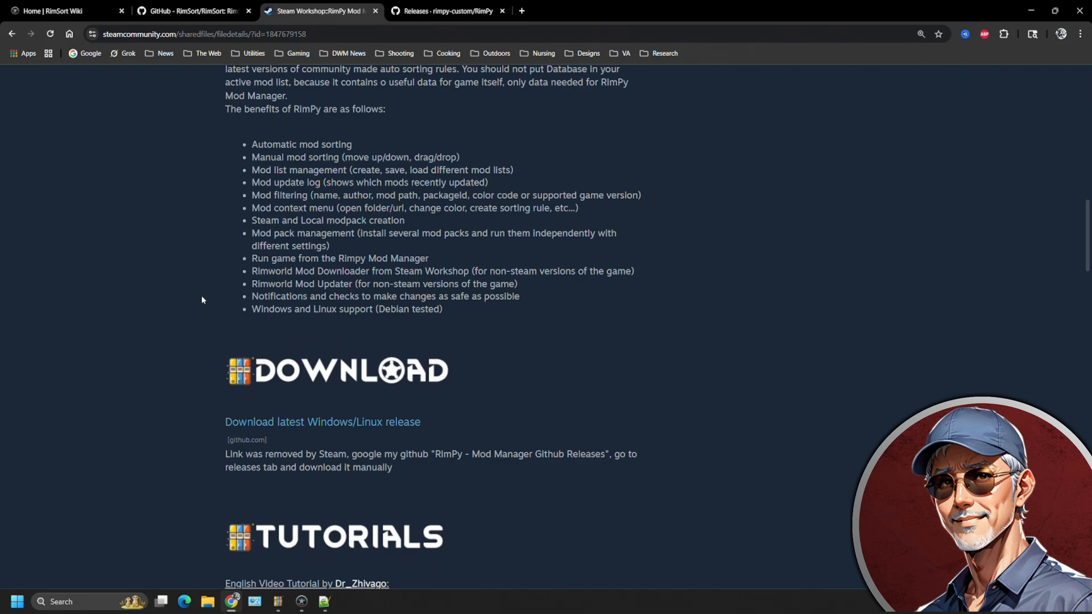
# View RimPy's GitHub releases (1.2.6.29 Linux-only, 1.2.6.28 Windows), then return to Workshop.
pyautogui.click(447, 10)
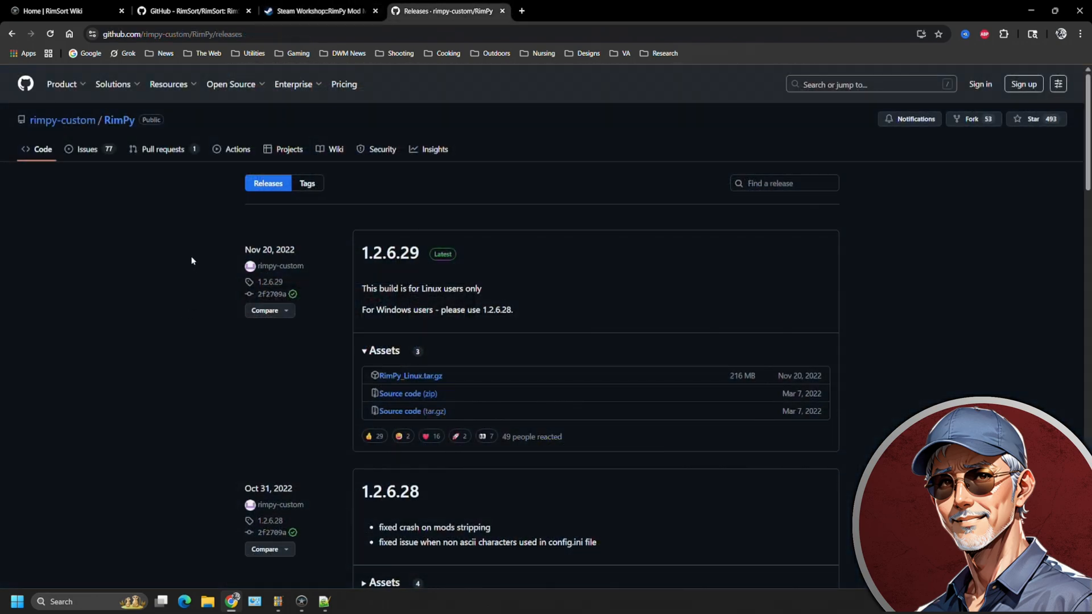
pyautogui.moveTo(290, 215)
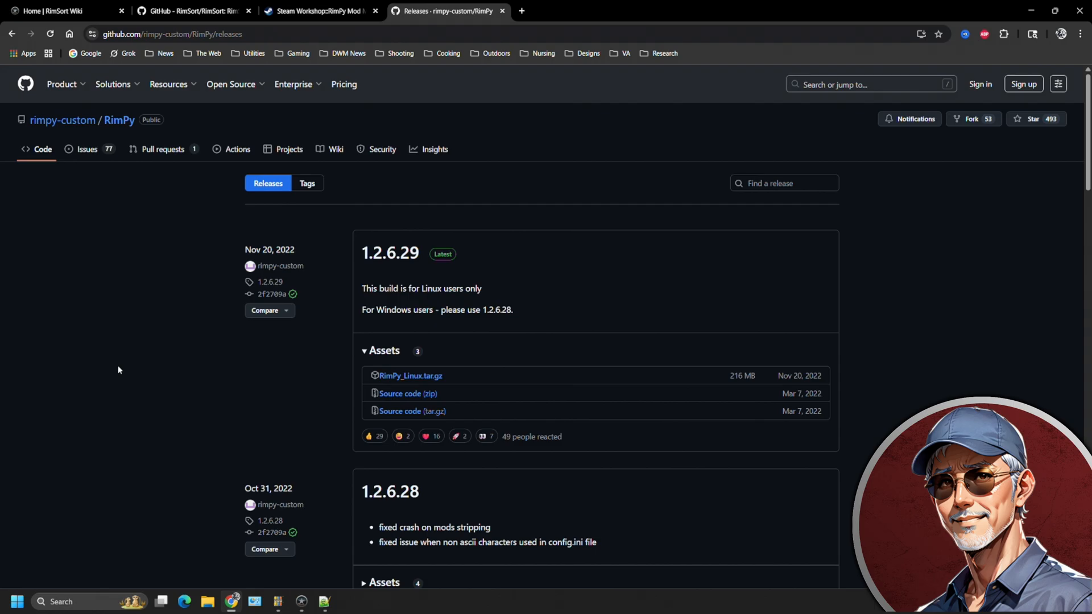
pyautogui.moveTo(159, 282)
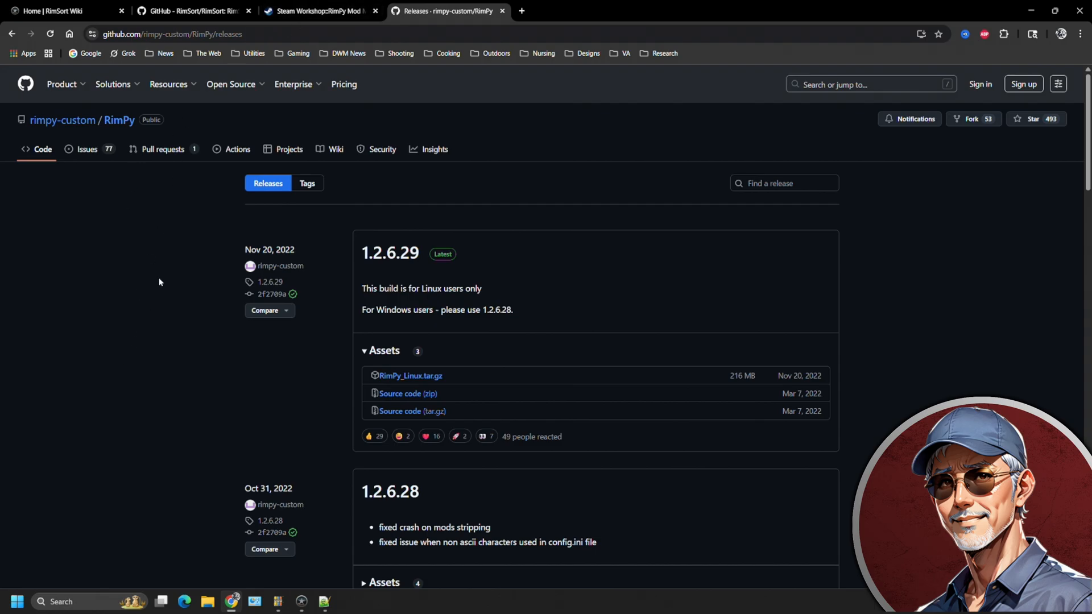
pyautogui.click(320, 10)
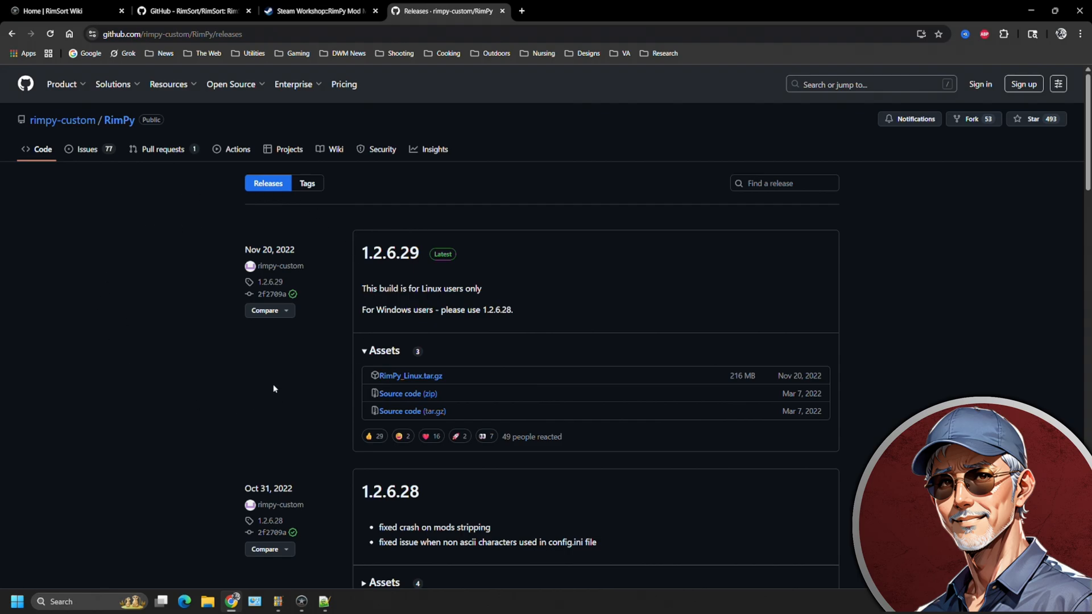
pyautogui.moveTo(276, 387)
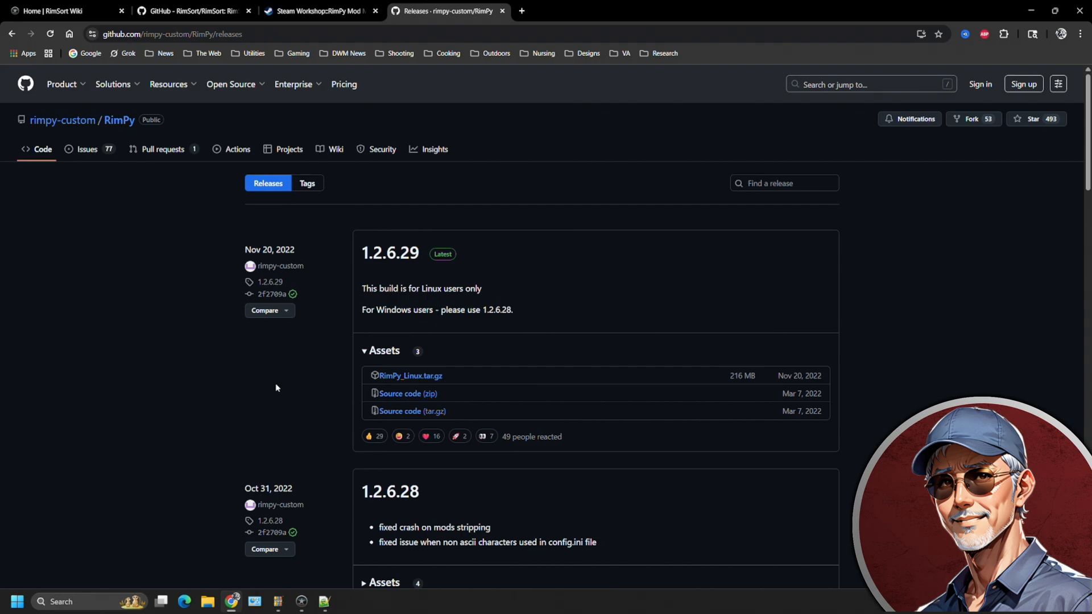
pyautogui.click(320, 10)
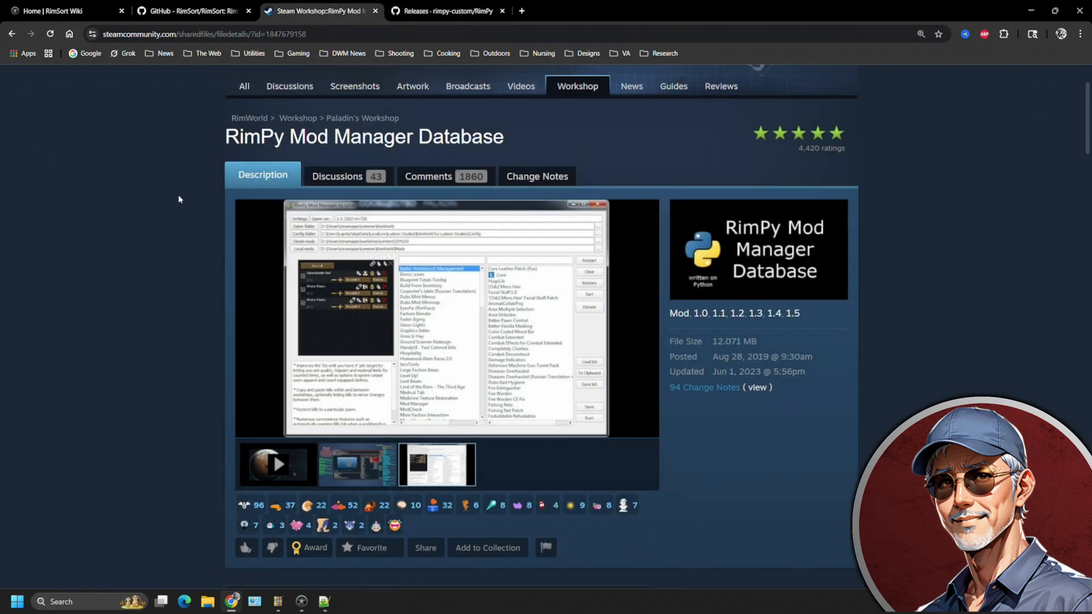
pyautogui.moveTo(146, 156)
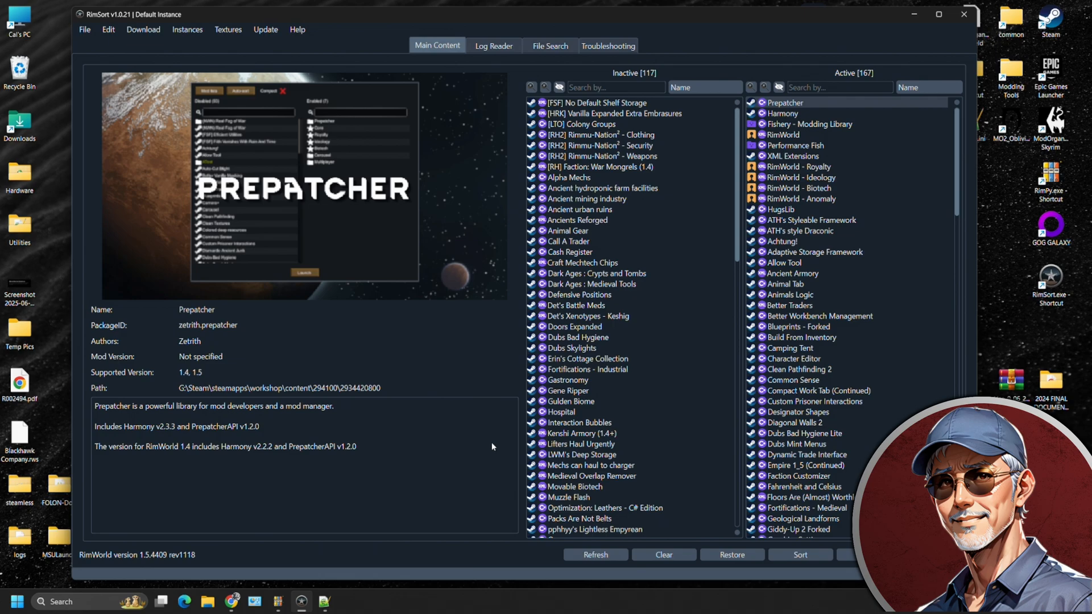
pyautogui.moveTo(575, 305)
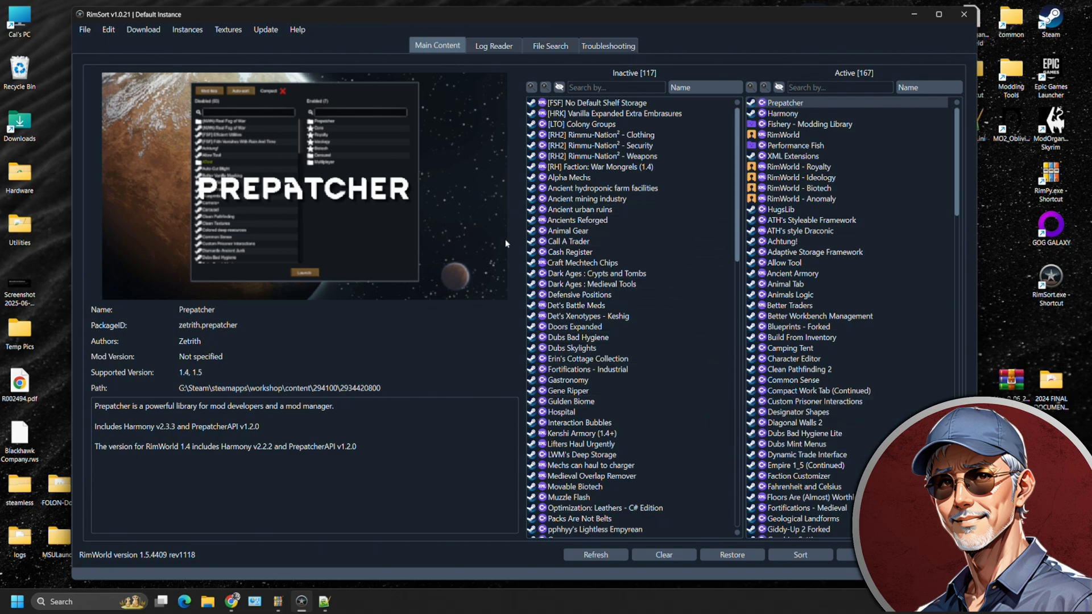
pyautogui.moveTo(371, 454)
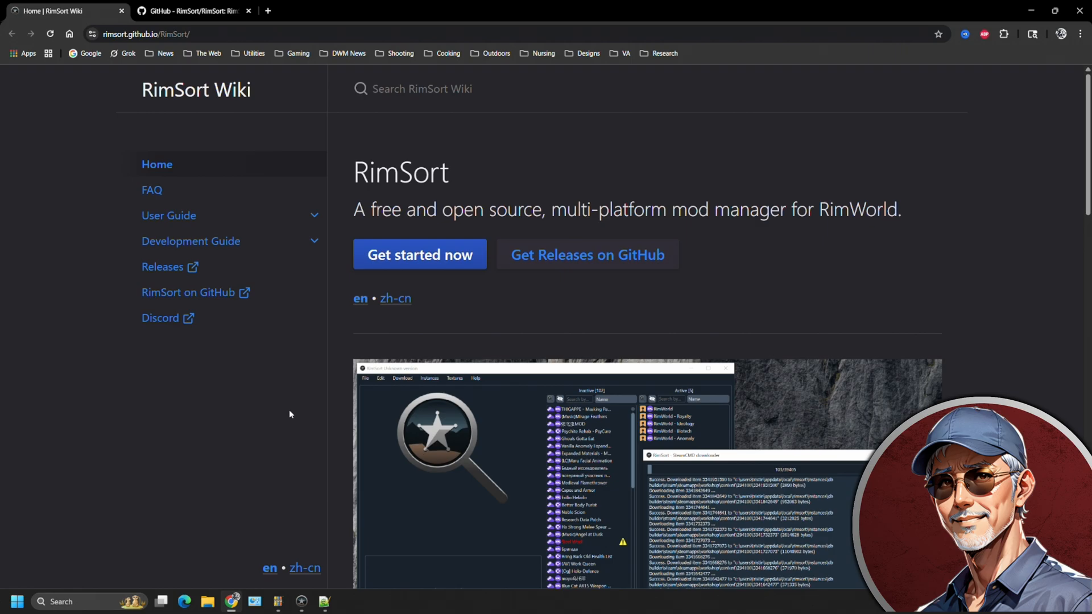
pyautogui.moveTo(160, 317)
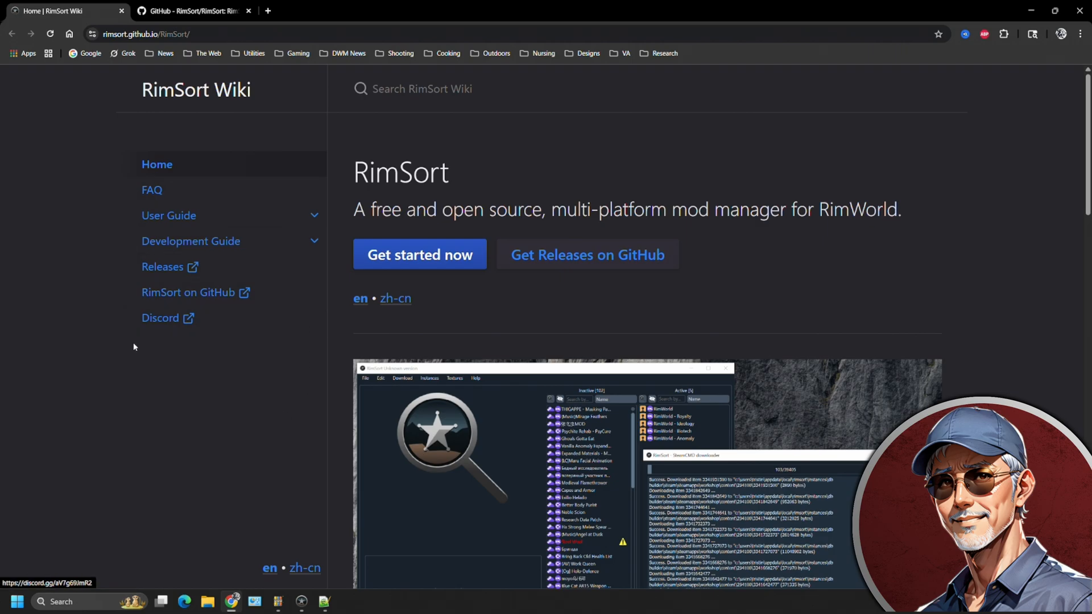
pyautogui.moveTo(165, 336)
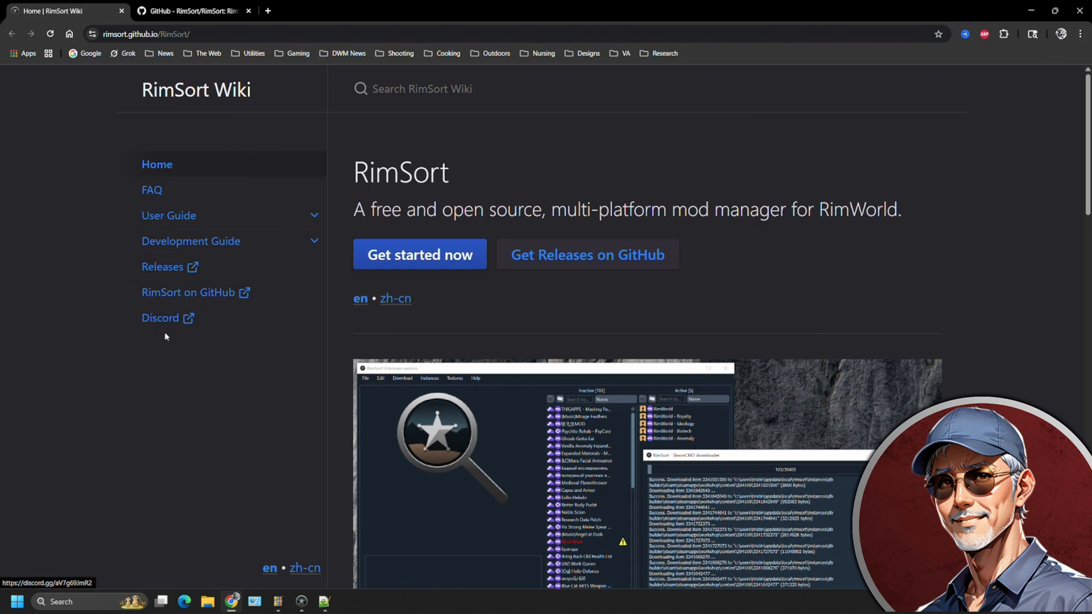
pyautogui.moveTo(255, 368)
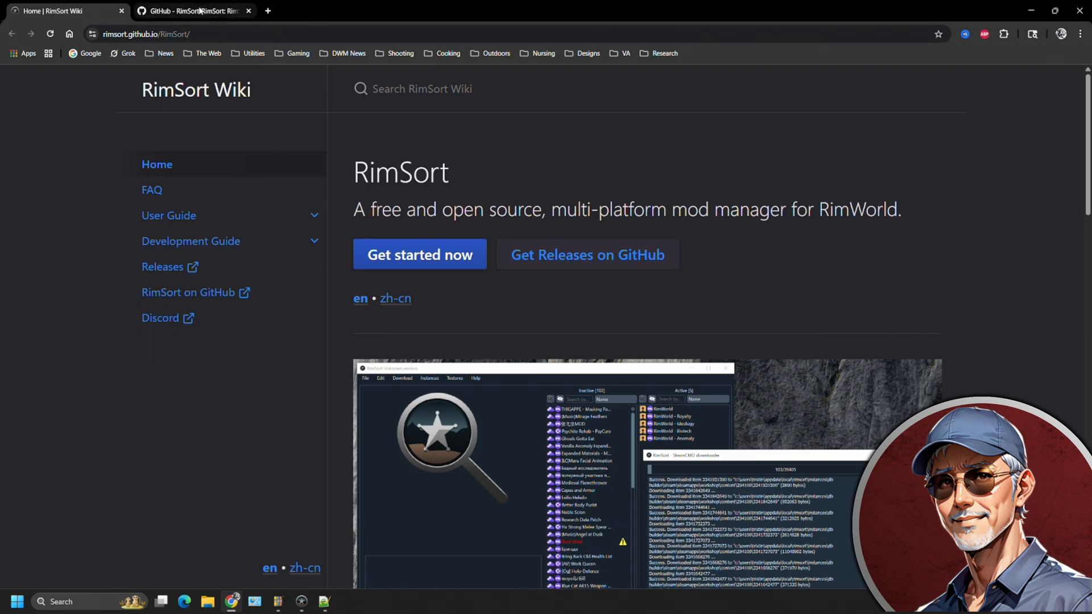
# View the RimSort GitHub repository showing 528 stars and release v1.0.21.
pyautogui.click(188, 10)
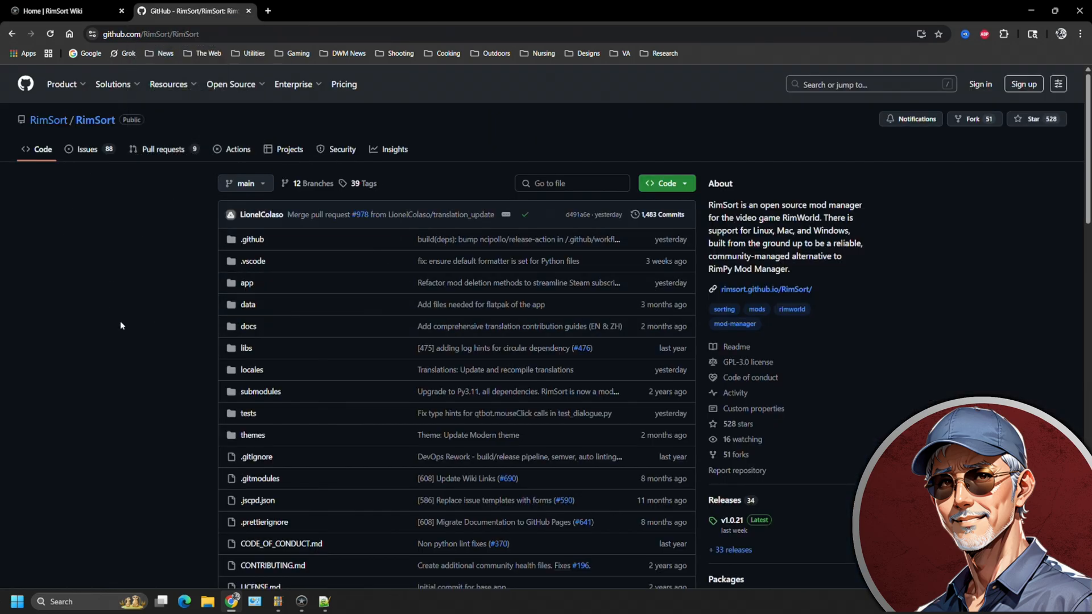
pyautogui.click(63, 10)
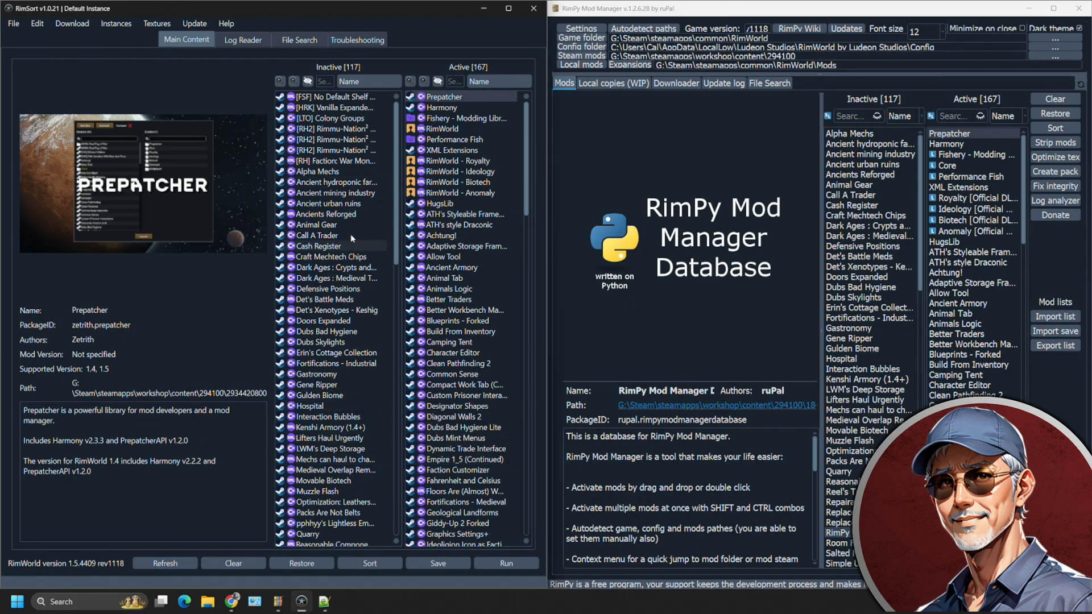
pyautogui.moveTo(332, 351)
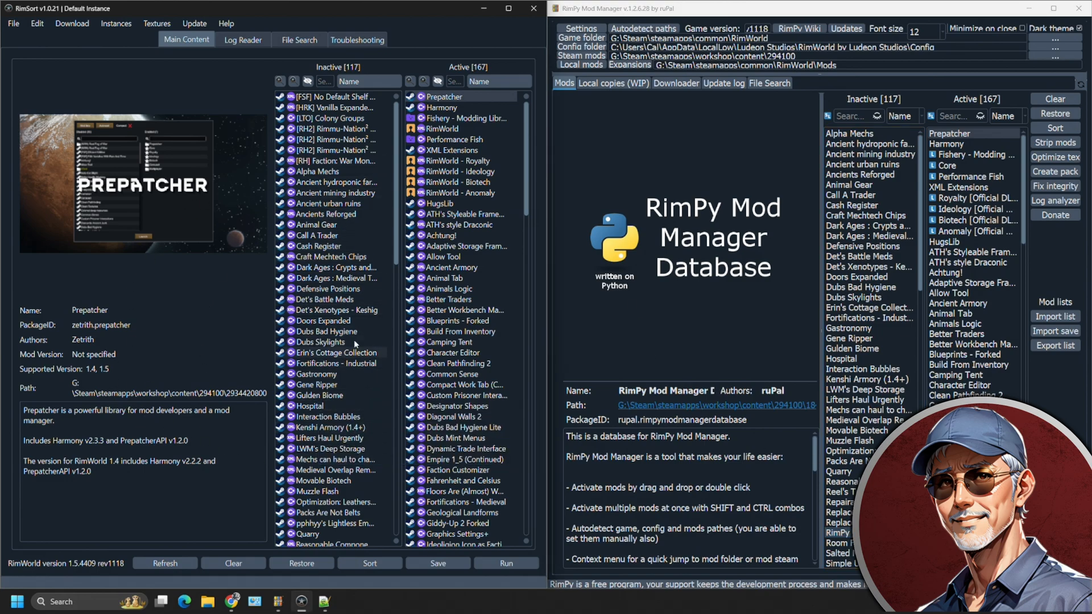
pyautogui.moveTo(196, 320)
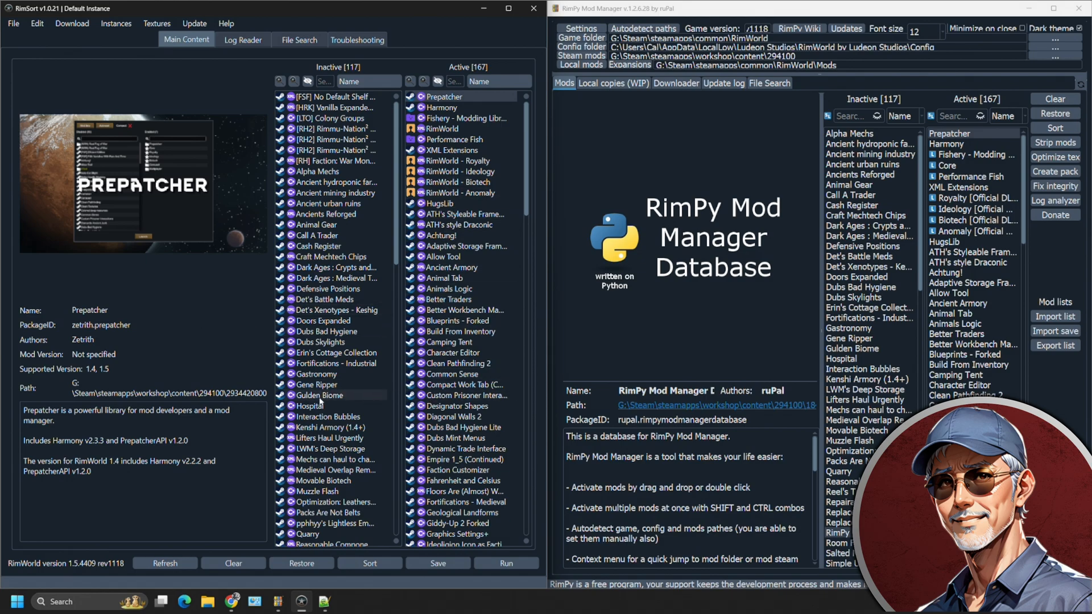
pyautogui.moveTo(257, 310)
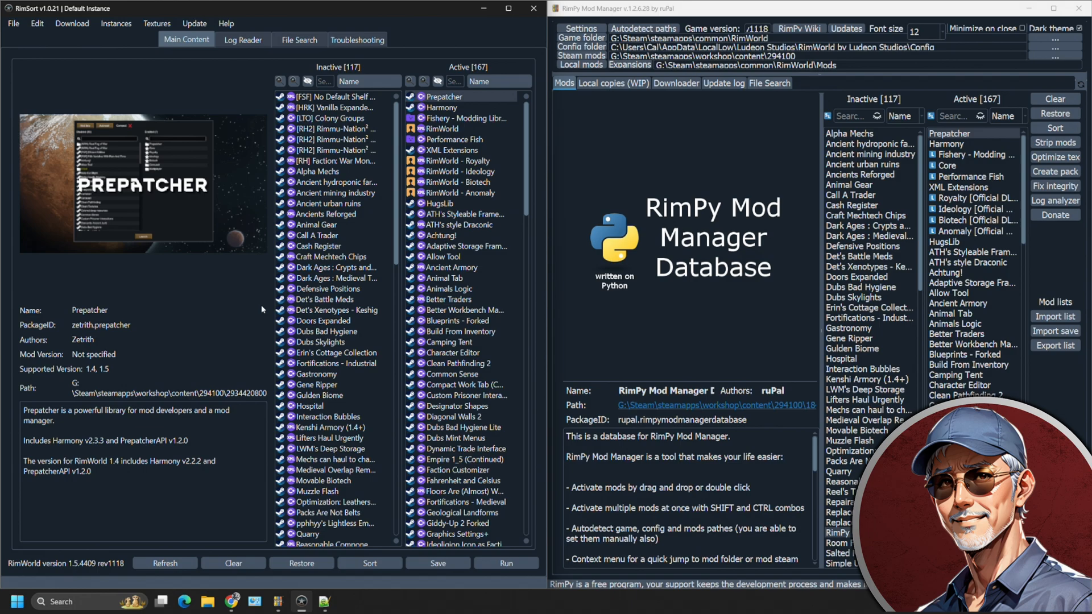
pyautogui.moveTo(245, 331)
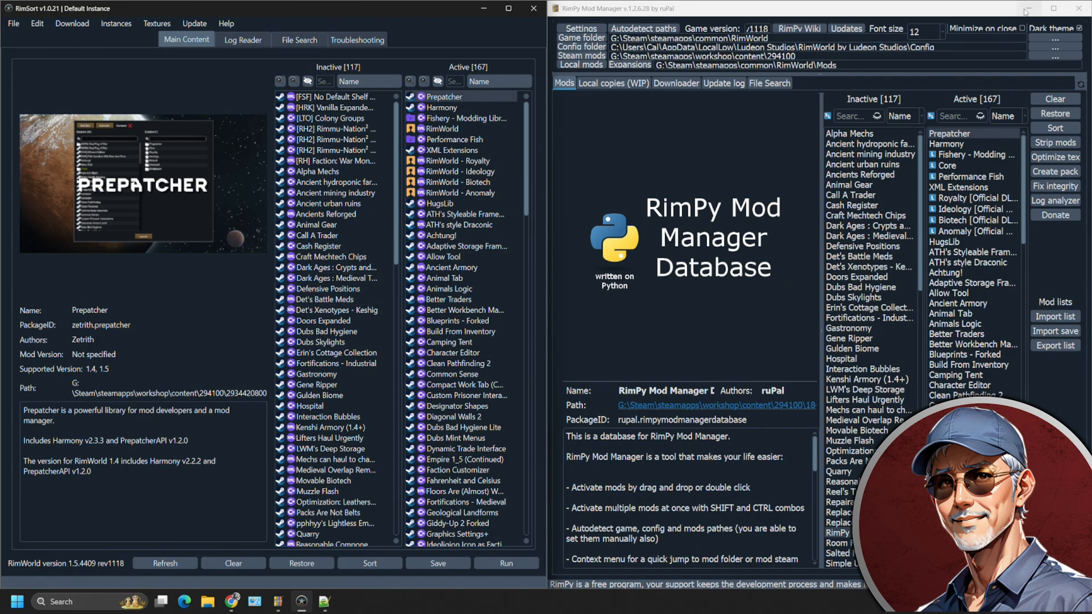
# Compare both managers' 117 inactive and 167 active mods, then close RimPy.
pyautogui.click(835, 533)
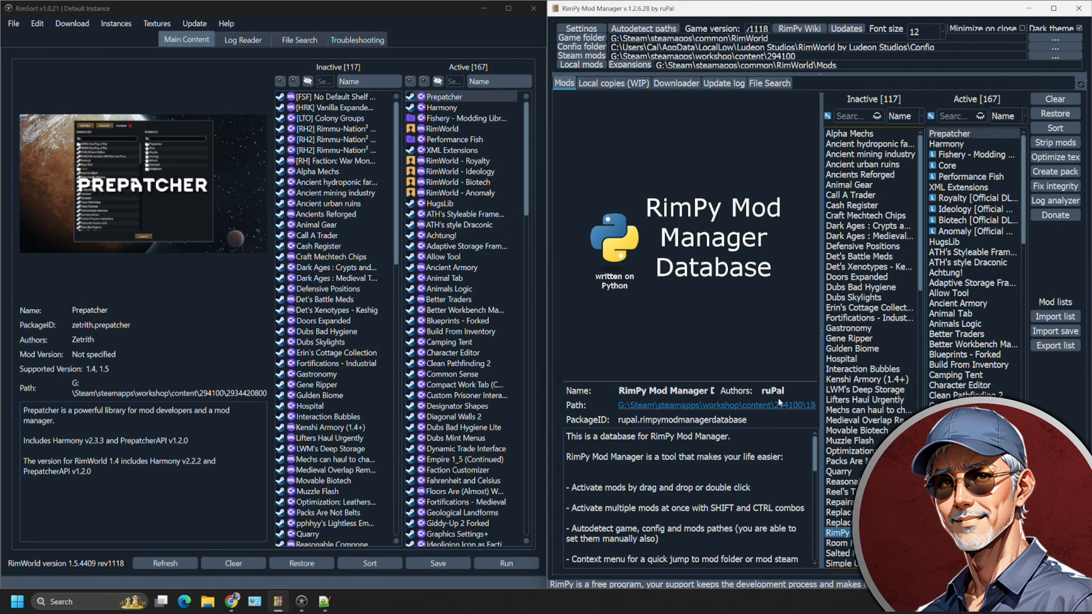
pyautogui.moveTo(689, 337)
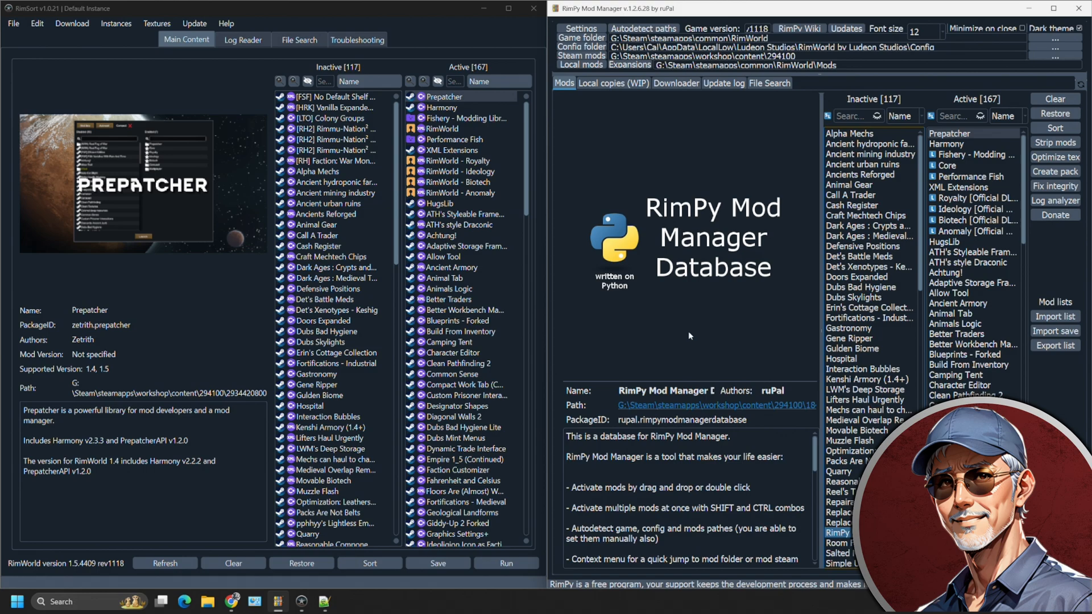
pyautogui.moveTo(587, 253)
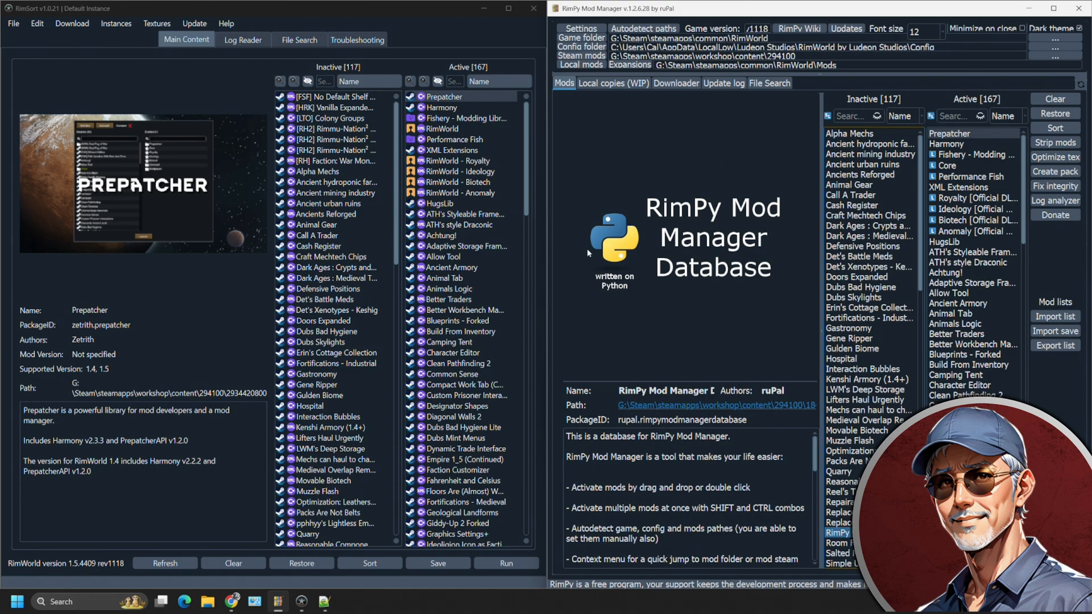
pyautogui.click(1083, 8)
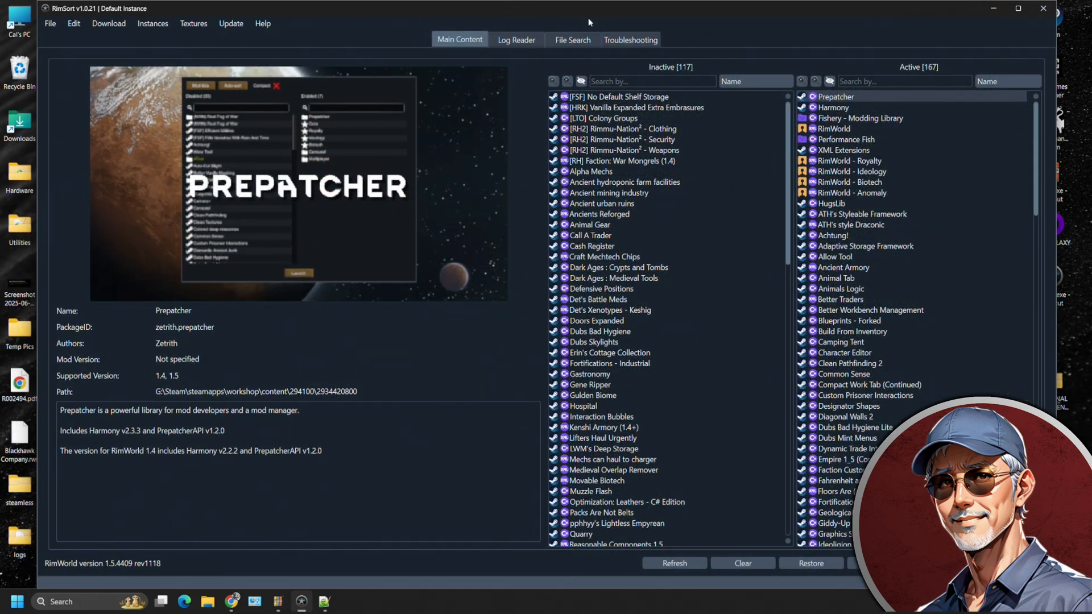
pyautogui.moveTo(451, 331)
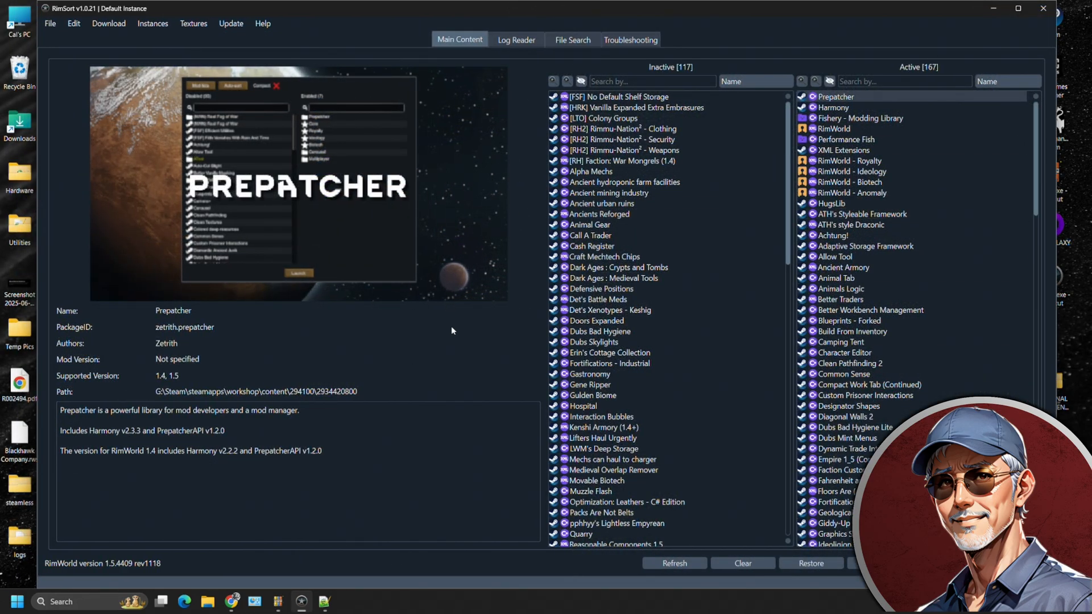
pyautogui.moveTo(480, 402)
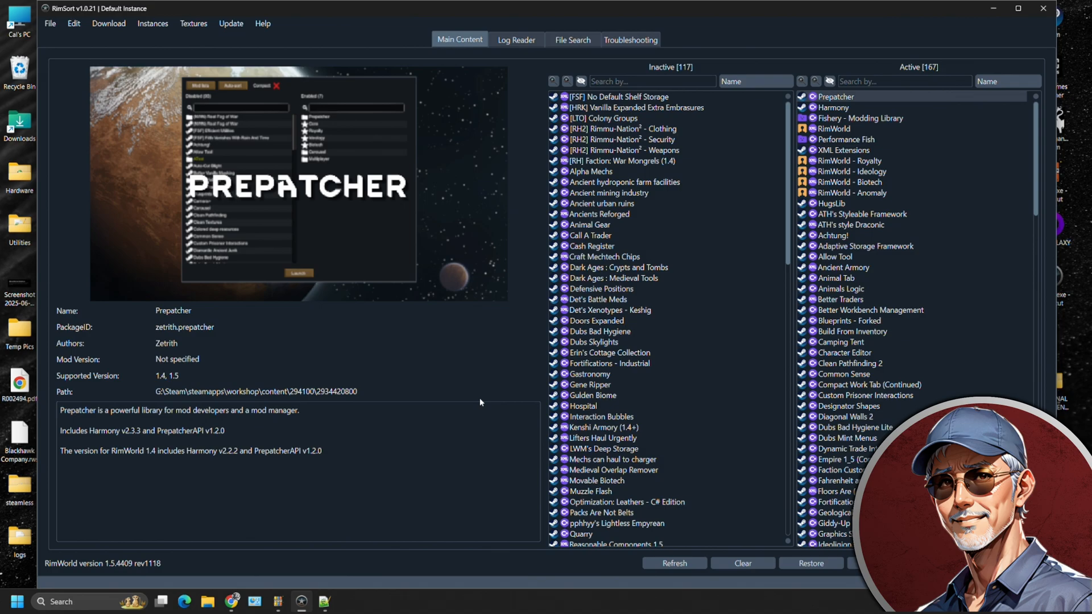
pyautogui.moveTo(488, 355)
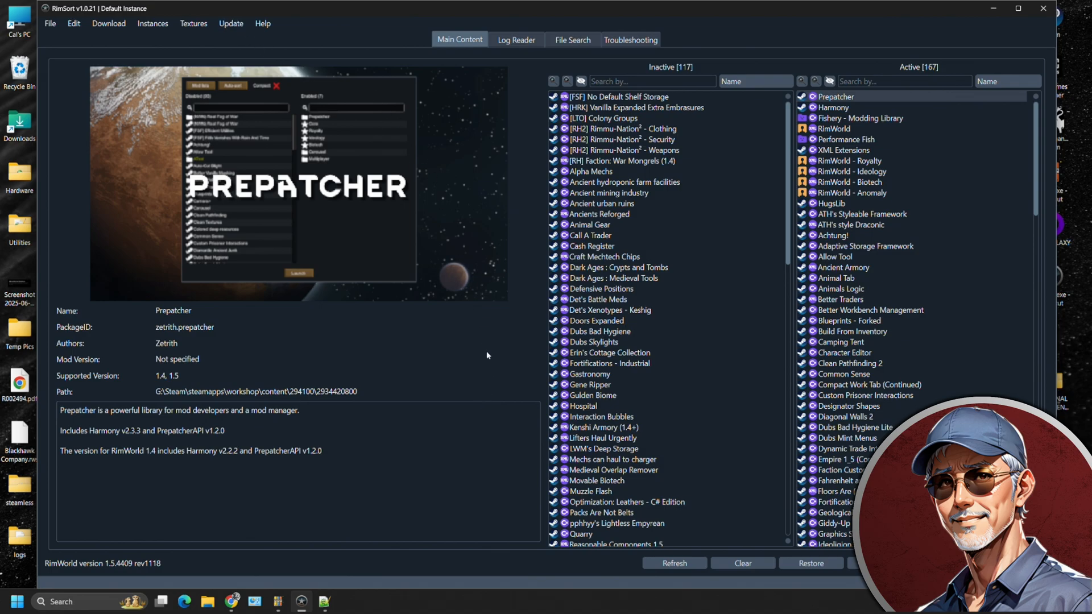
pyautogui.moveTo(539, 385)
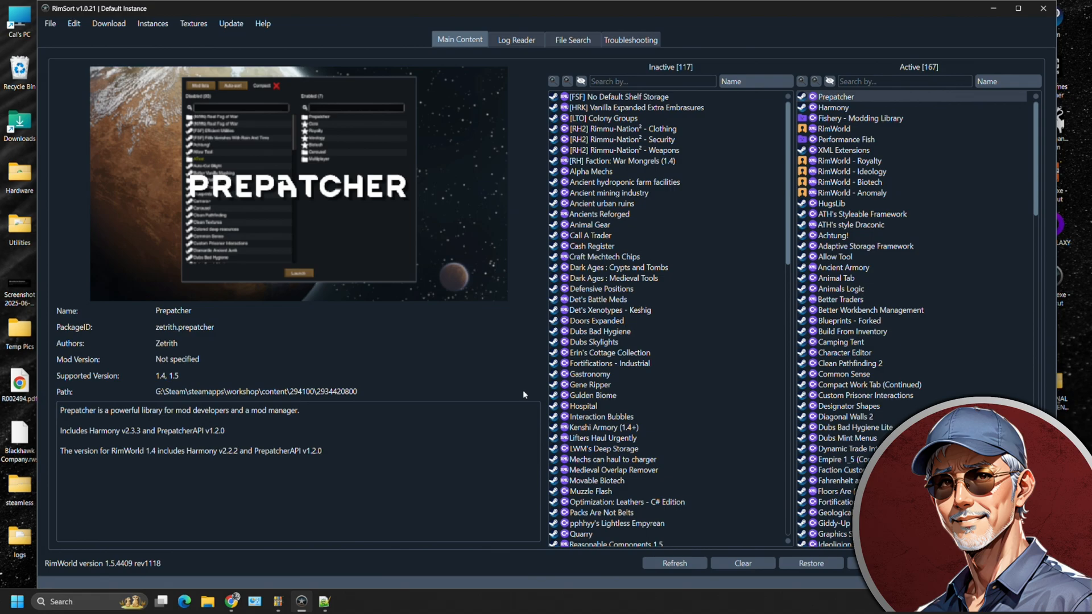
pyautogui.moveTo(884, 110)
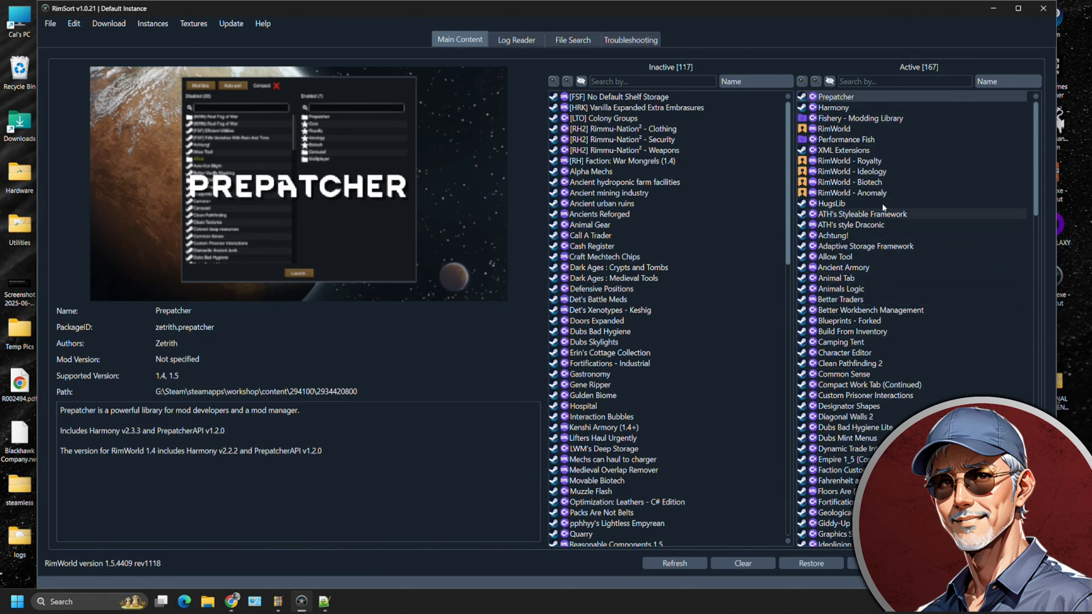
pyautogui.moveTo(859, 117)
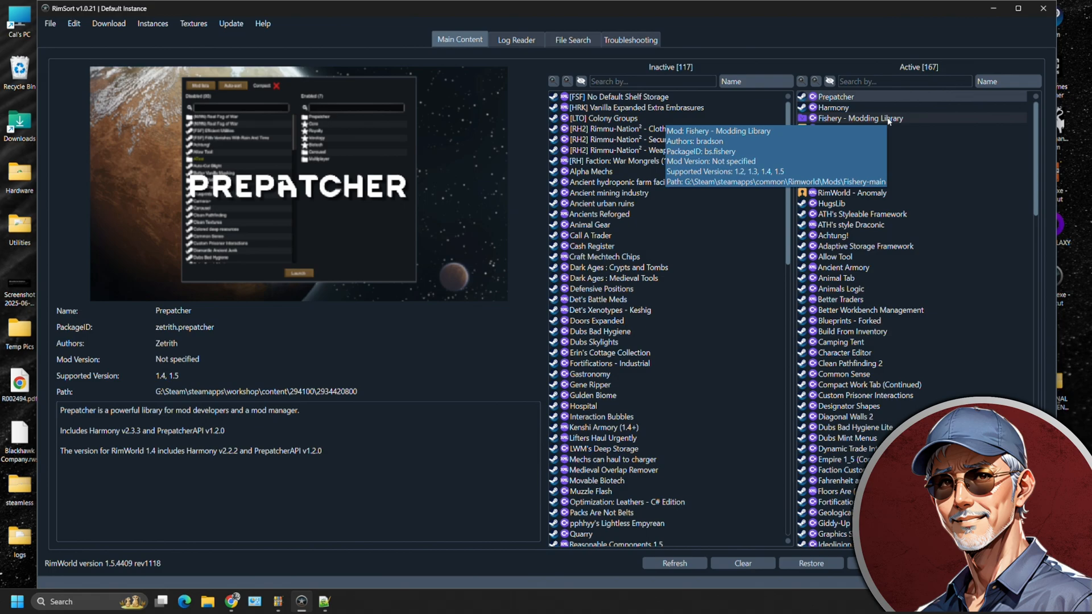
pyautogui.moveTo(967, 319)
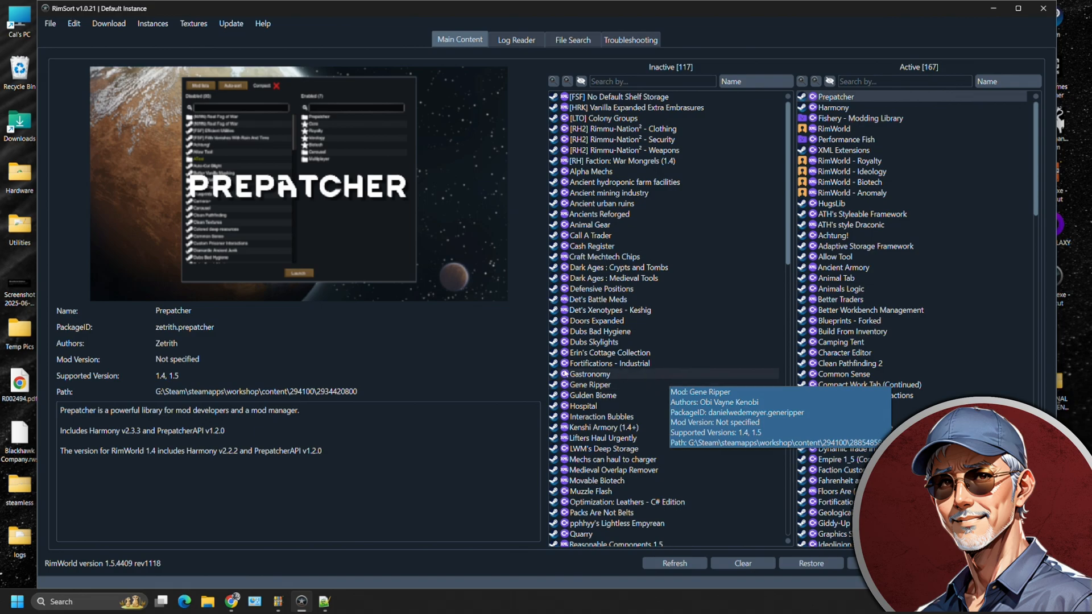
pyautogui.moveTo(486, 362)
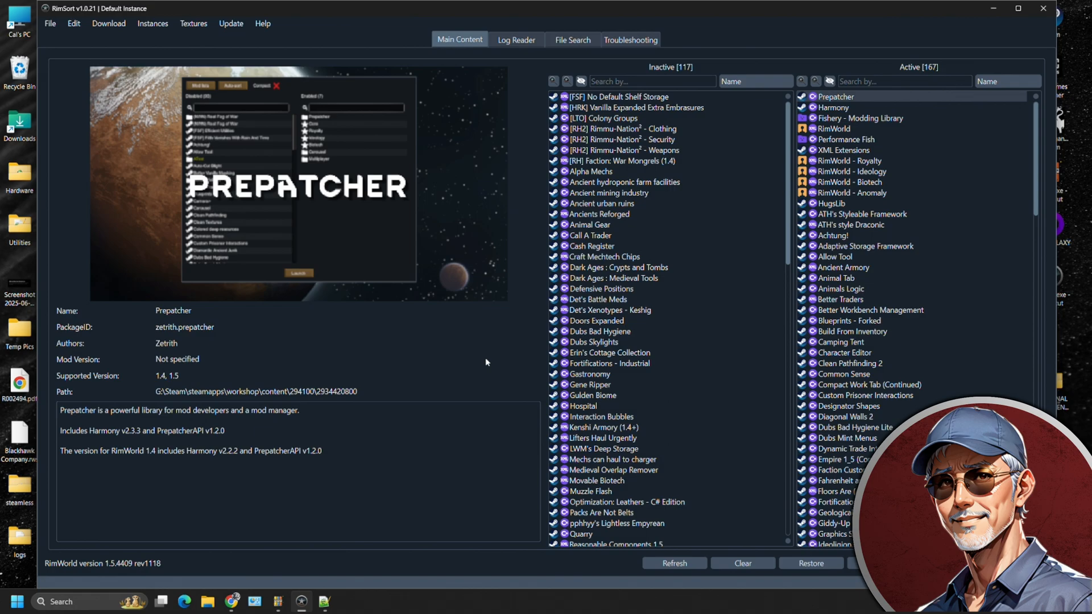